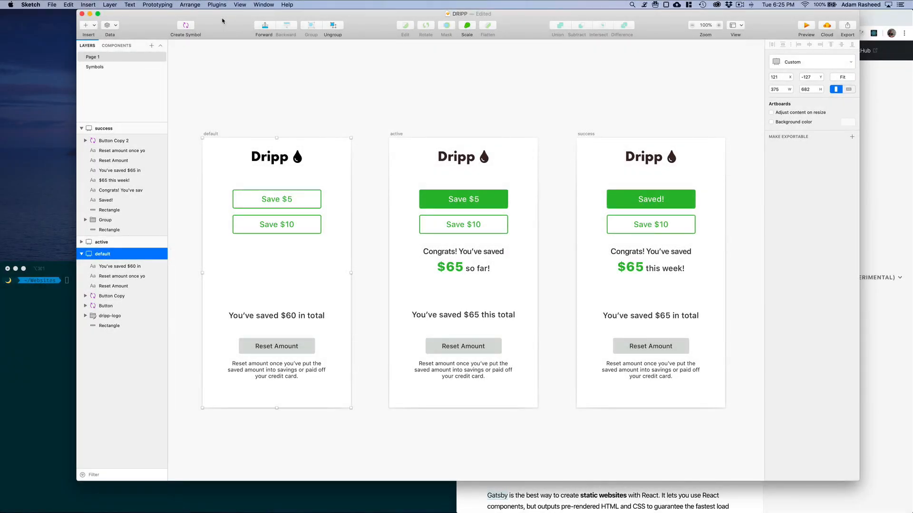
# Step: Edit the success artboard message from "$65 this week!" to "$65 so far!"
pyautogui.scroll(3)
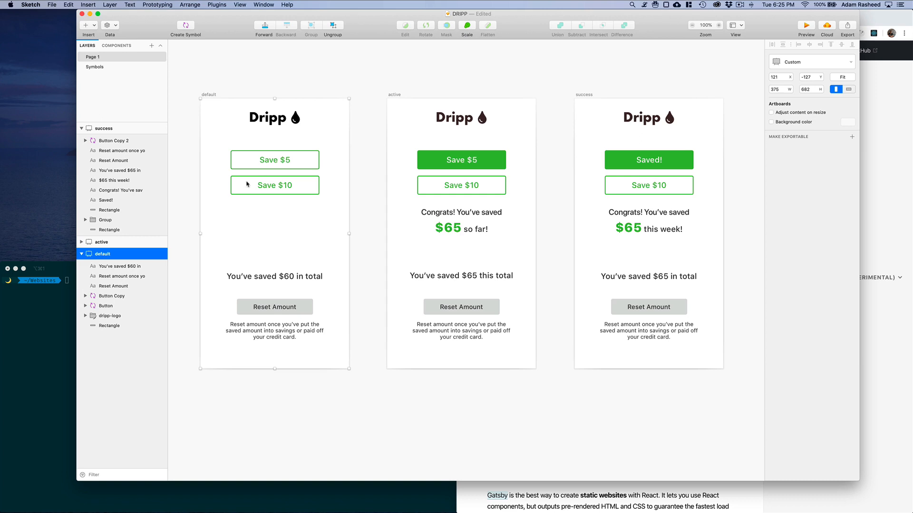
pyautogui.moveTo(277, 282)
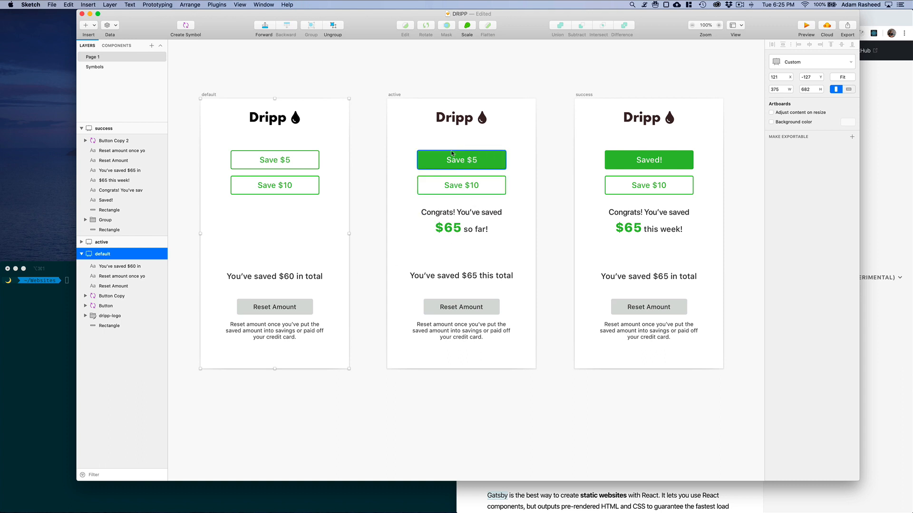
pyautogui.moveTo(428, 167)
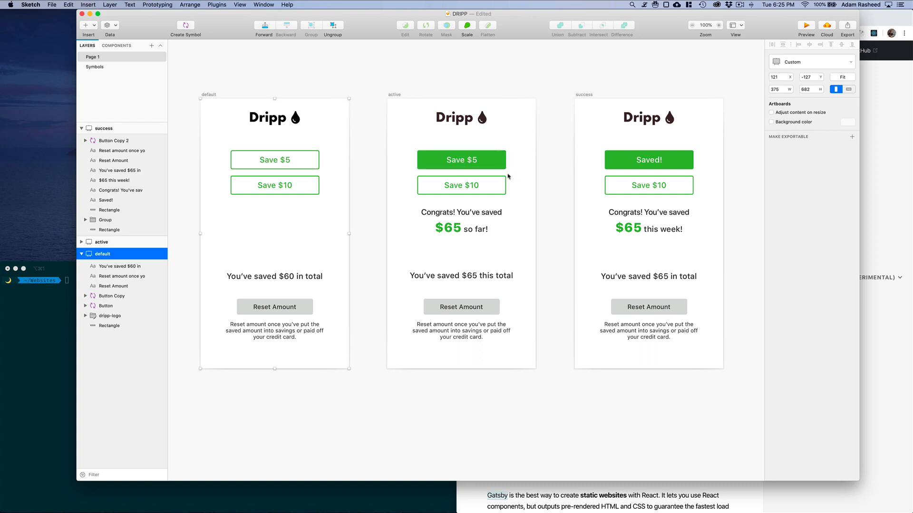
pyautogui.moveTo(504, 255)
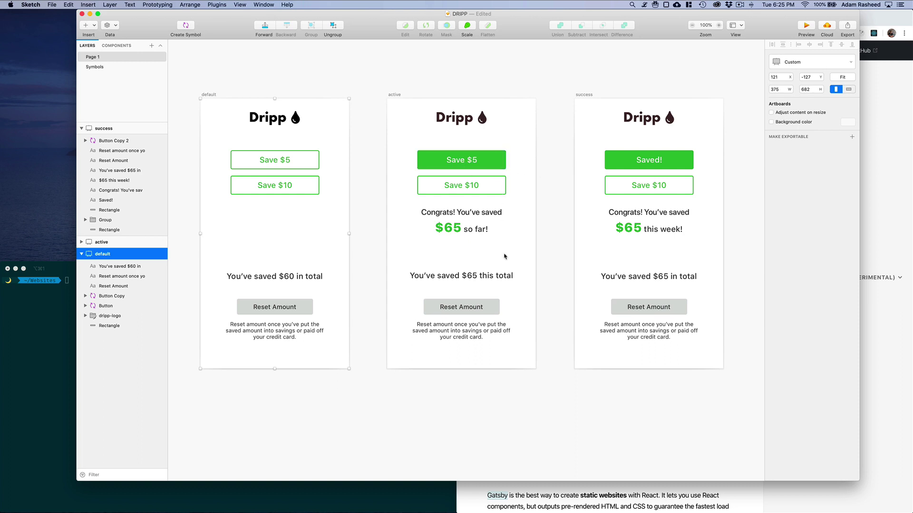
pyautogui.click(647, 159)
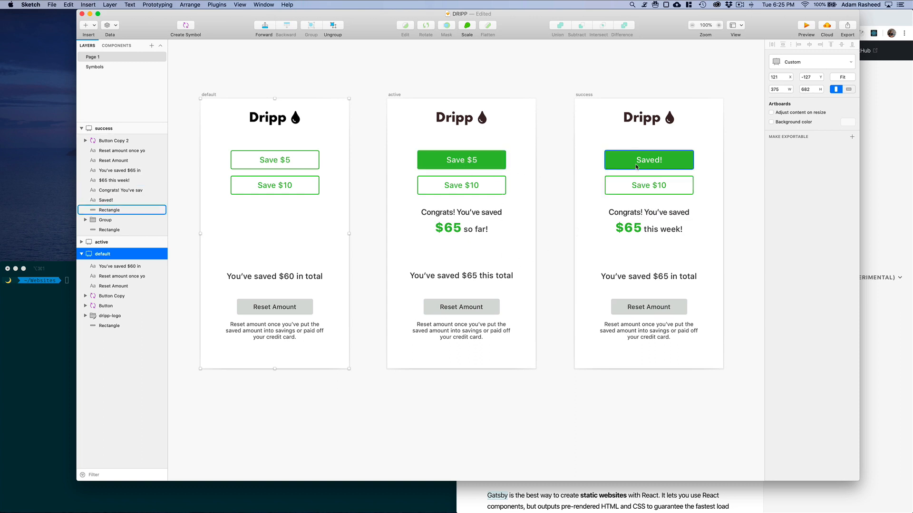
pyautogui.click(106, 199)
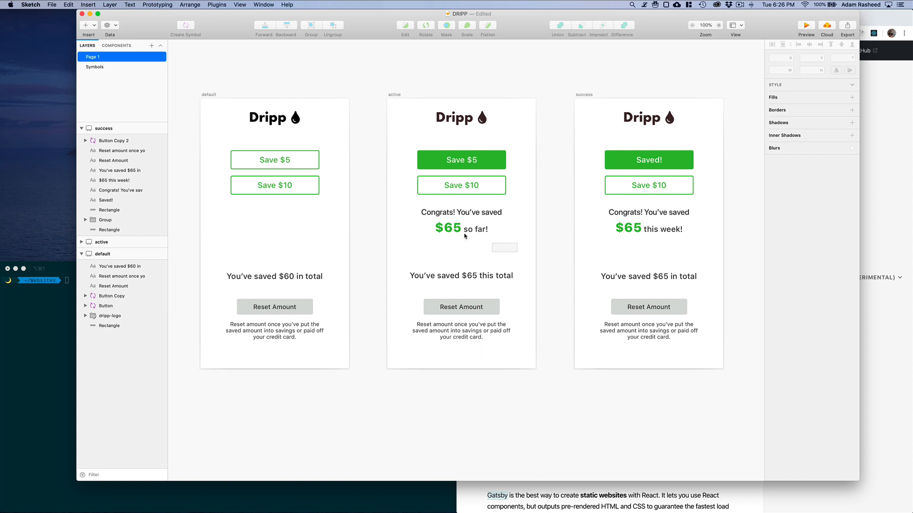
pyautogui.click(82, 242)
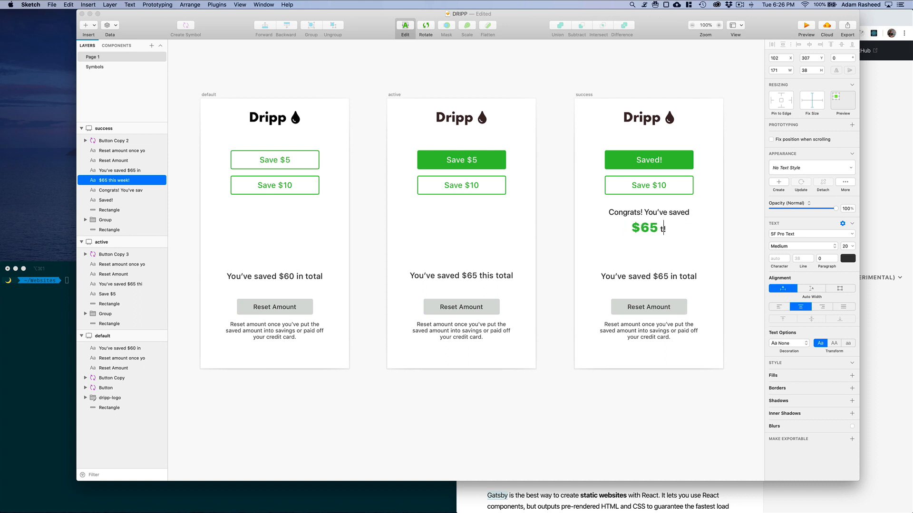
pyautogui.write('so far!')
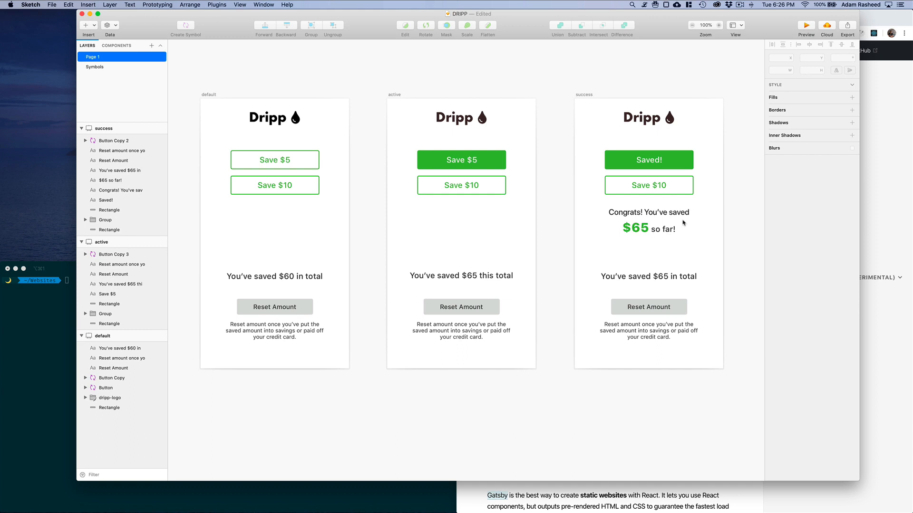
pyautogui.click(120, 180)
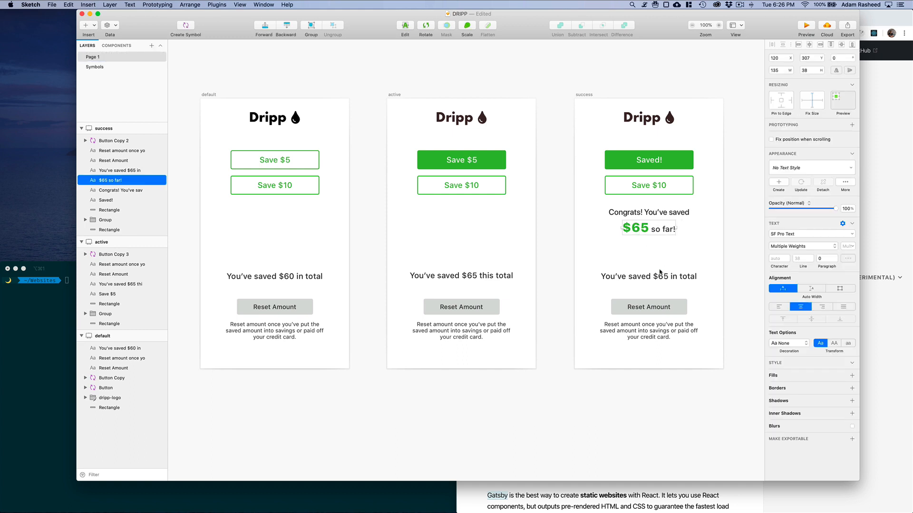
pyautogui.click(93, 56)
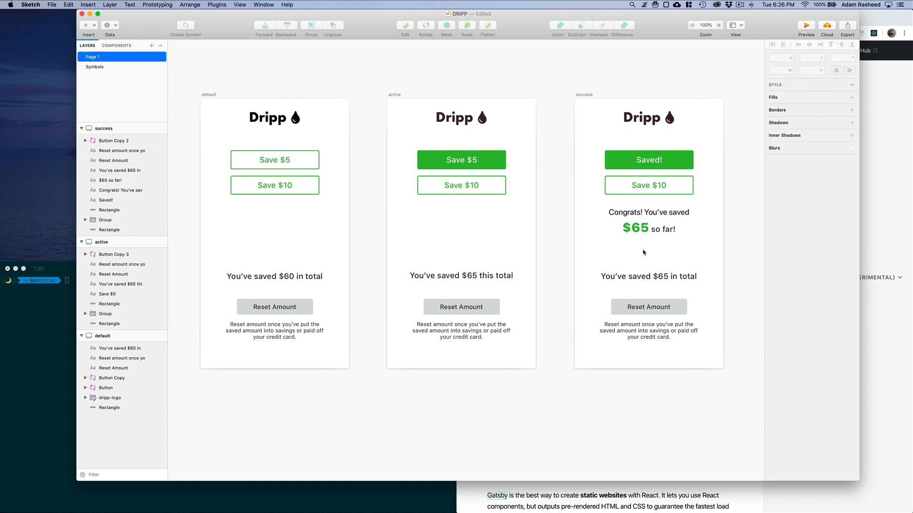
pyautogui.click(460, 307)
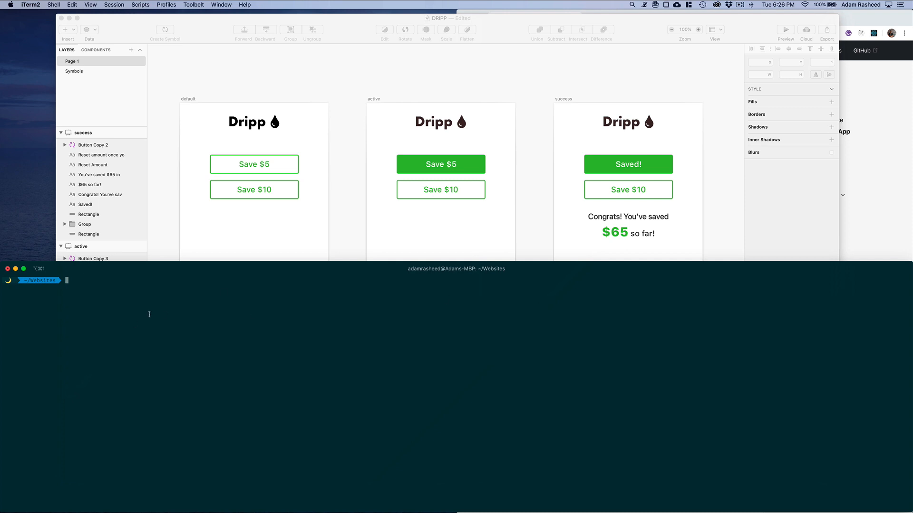
pyautogui.moveTo(117, 280)
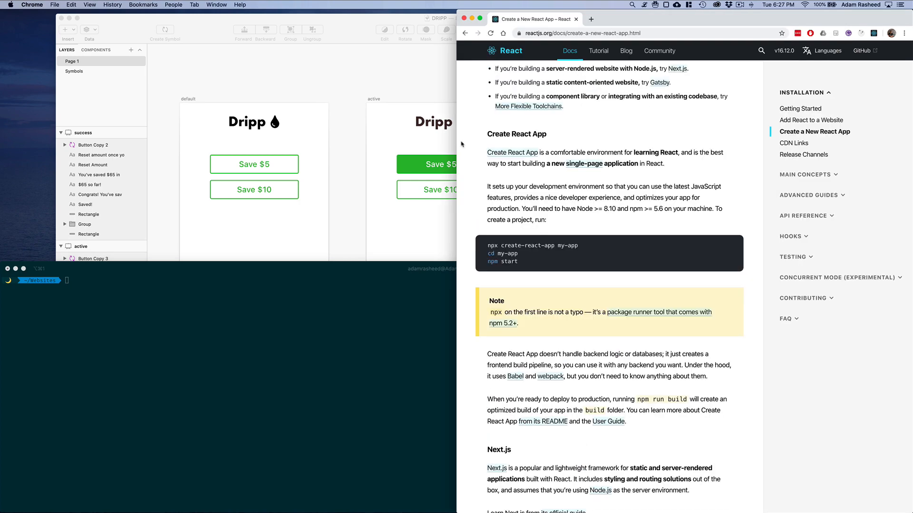
# Step: Scroll the React docs to the npx create-react-app commands
pyautogui.scroll(3)
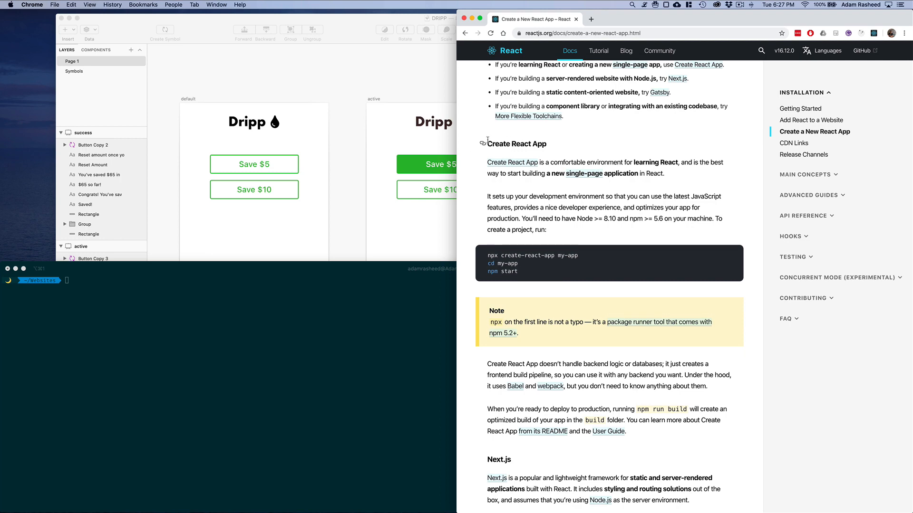
pyautogui.moveTo(182, 322)
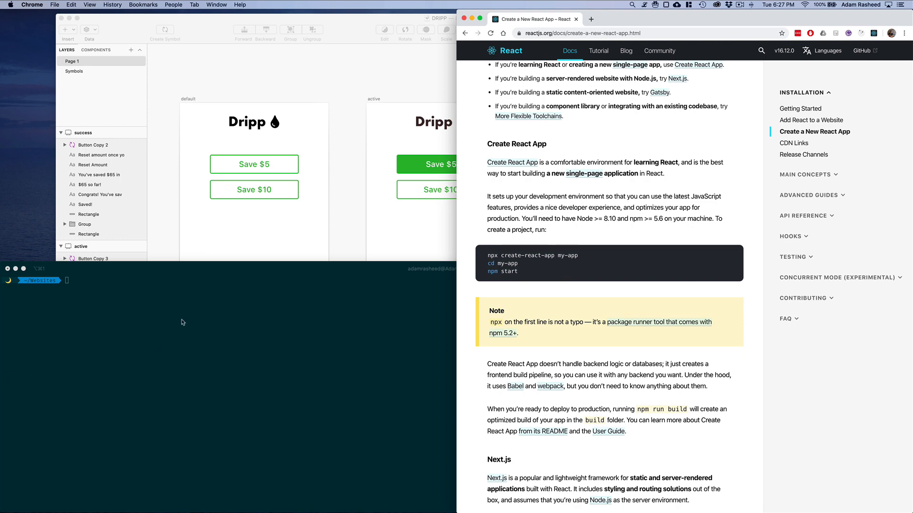
pyautogui.scroll(-3)
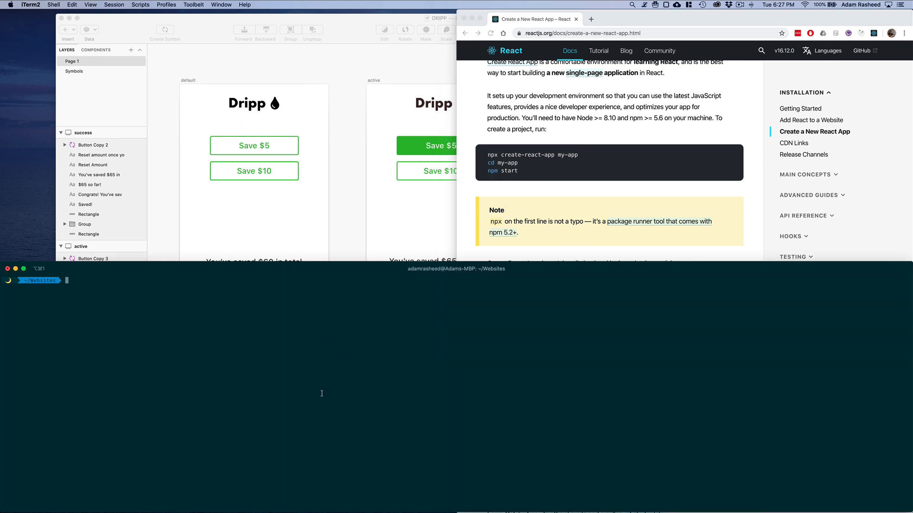
# Step: Run npx create-react-app dripp in the Websites folder
pyautogui.write('npx cr')
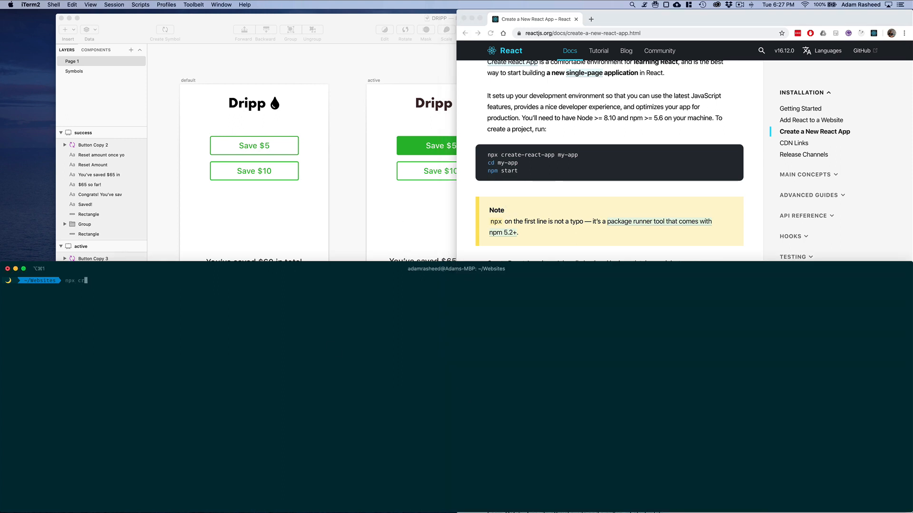
pyautogui.write('eate-react-a')
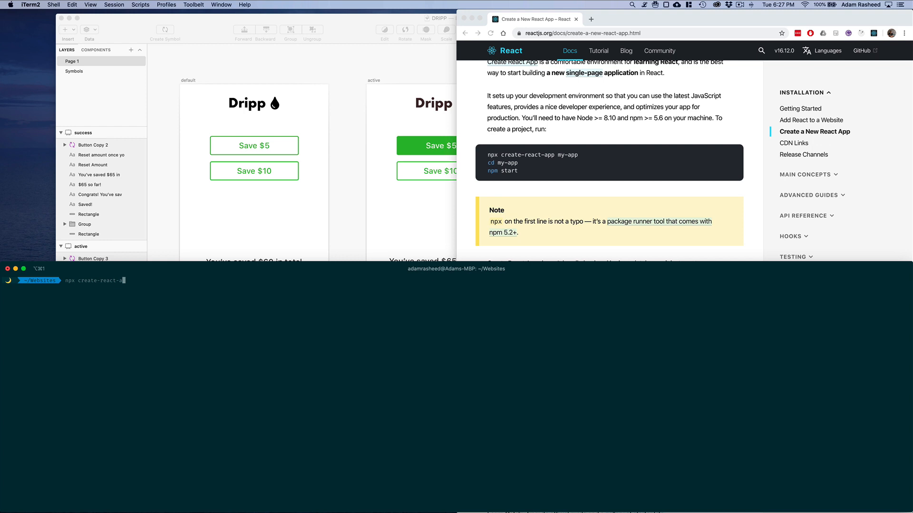
pyautogui.write('dri')
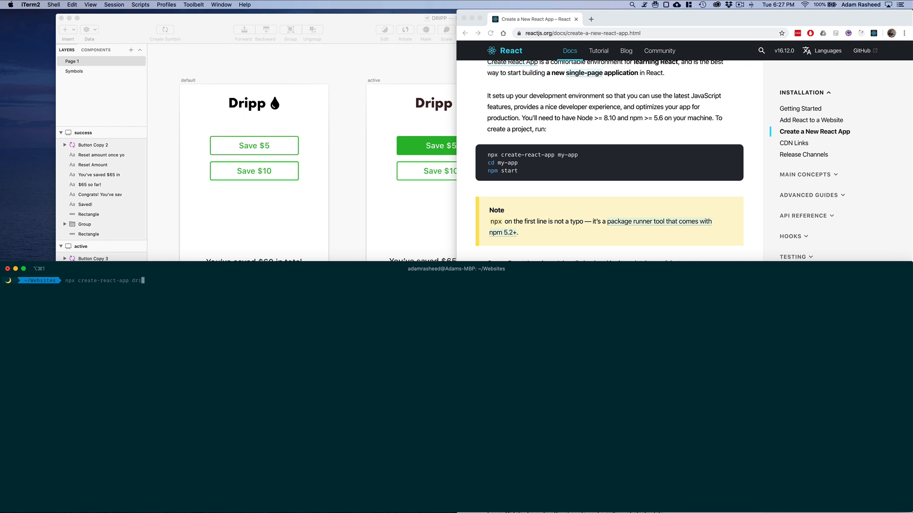
pyautogui.write('pp')
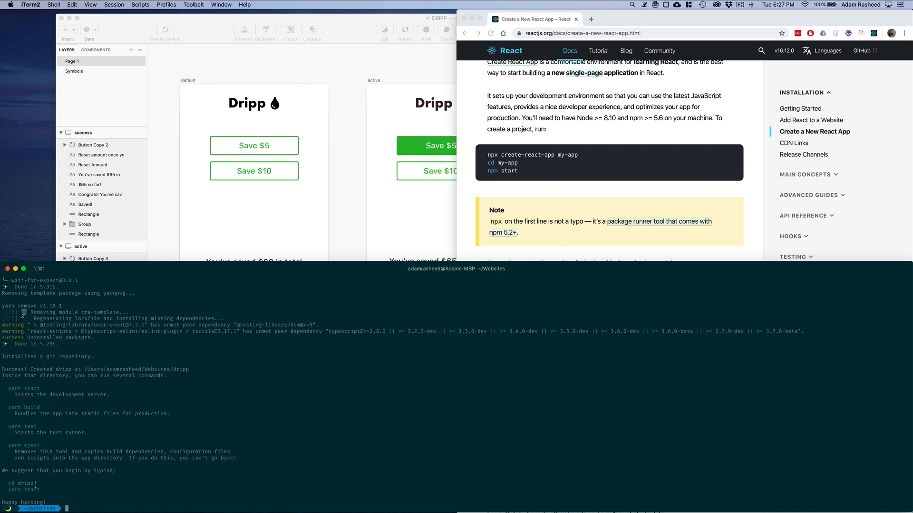
# Step: Move into the dripp folder and launch VS Code with code
pyautogui.write('cd')
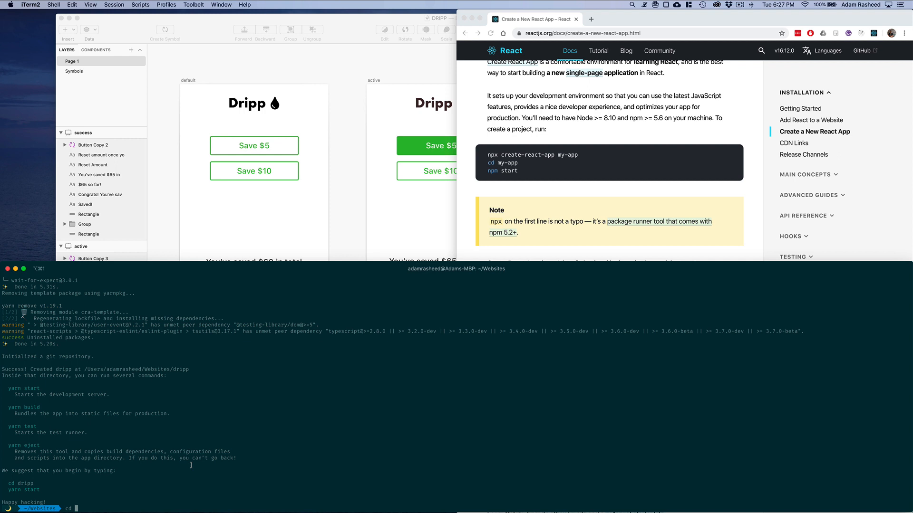
pyautogui.write('dr')
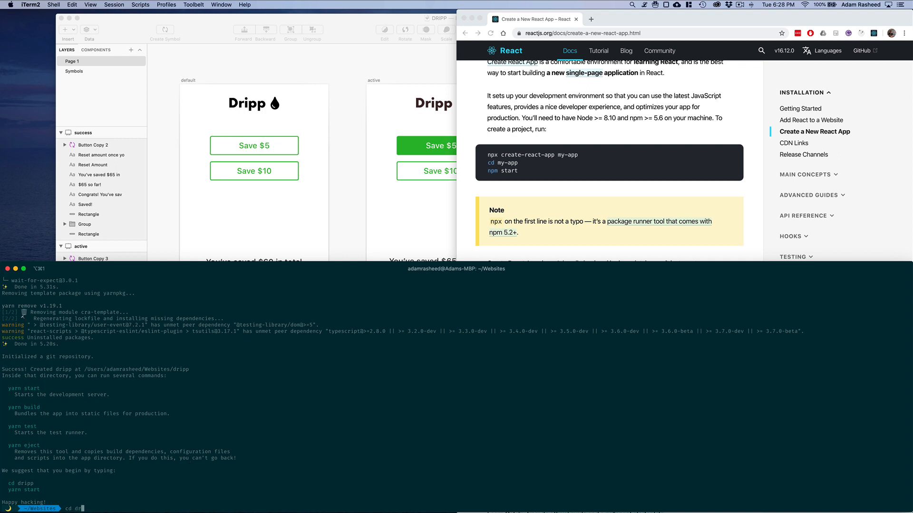
pyautogui.press('Return')
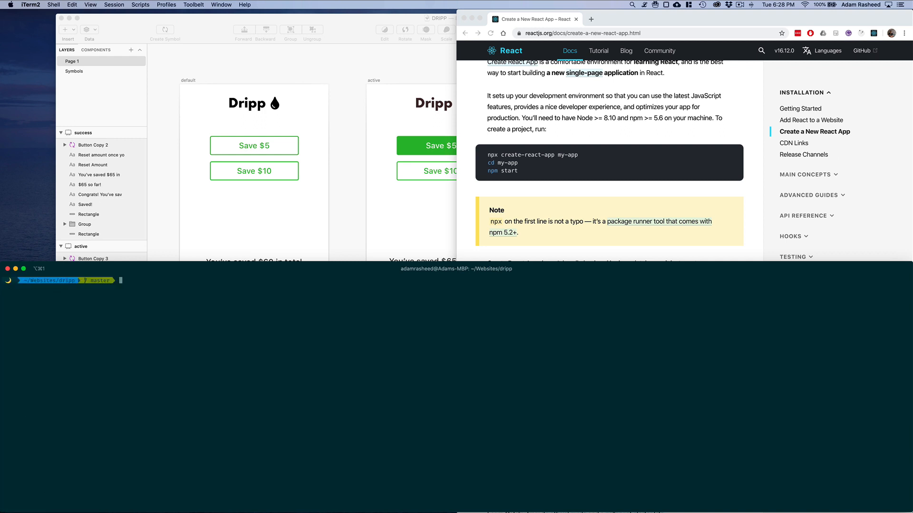
pyautogui.write('code')
pyautogui.write('yarn start')
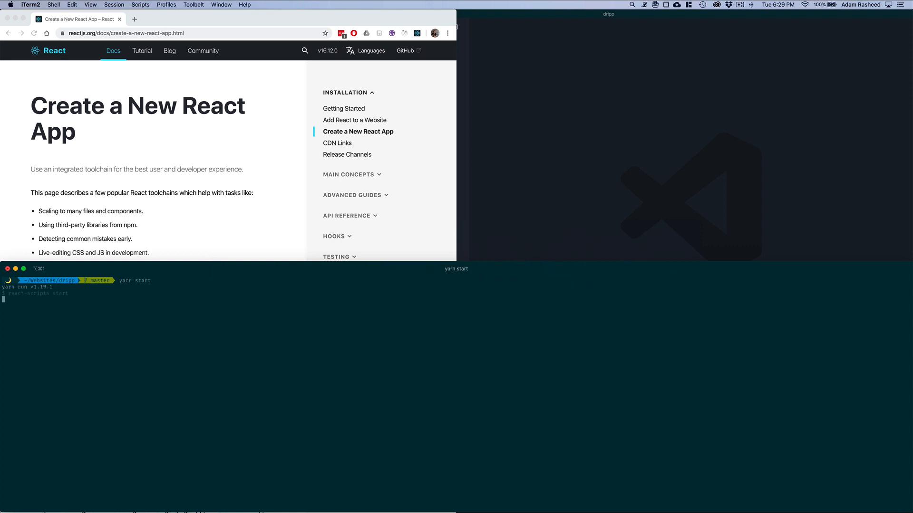
# Step: View the running dripp starter page at localhost:3000, then return to the editor
pyautogui.click(134, 19)
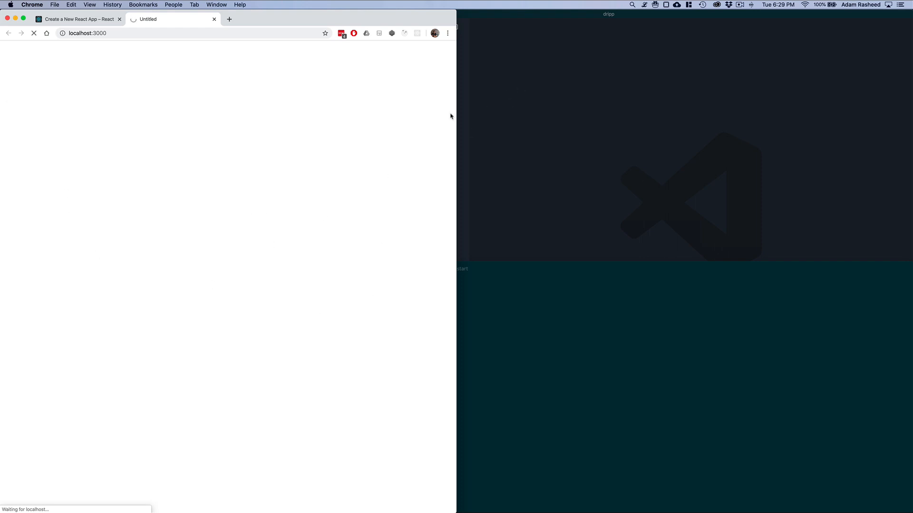
pyautogui.moveTo(581, 162)
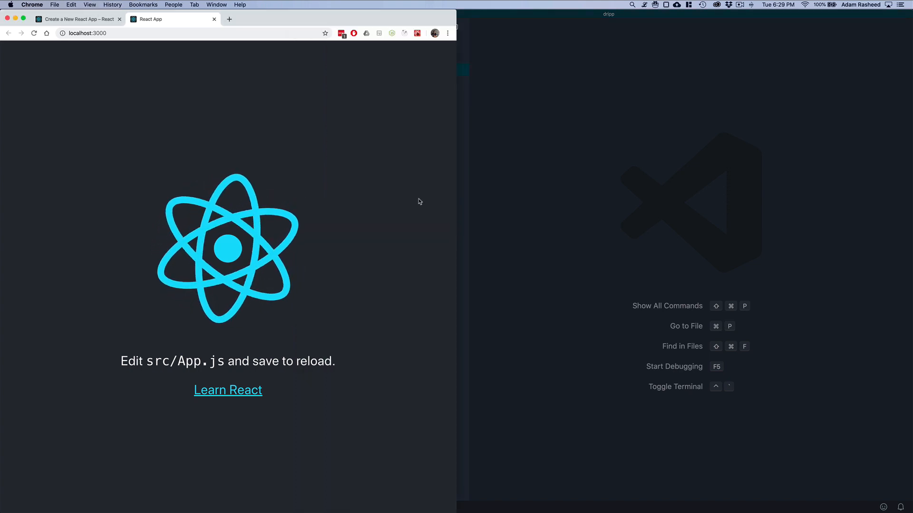
pyautogui.click(318, 33)
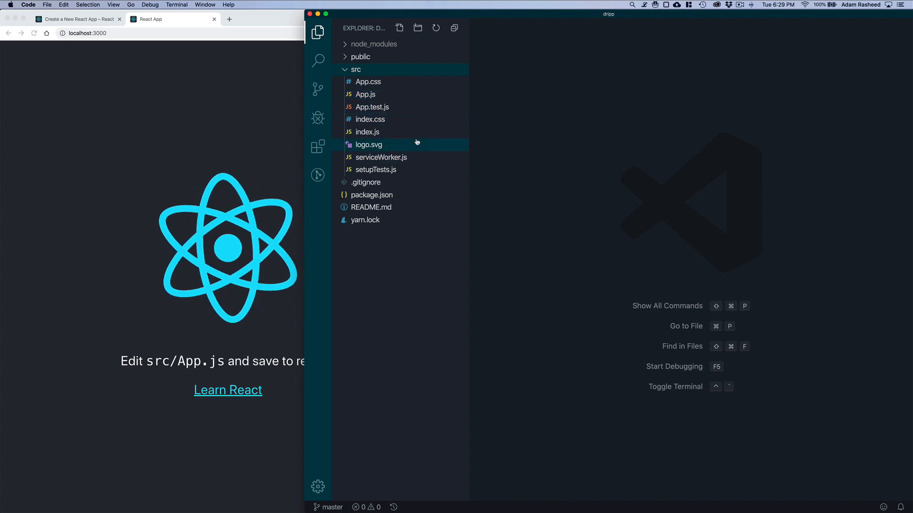
# Step: Delete logo.svg and empty the App.css stylesheet
pyautogui.click(369, 145)
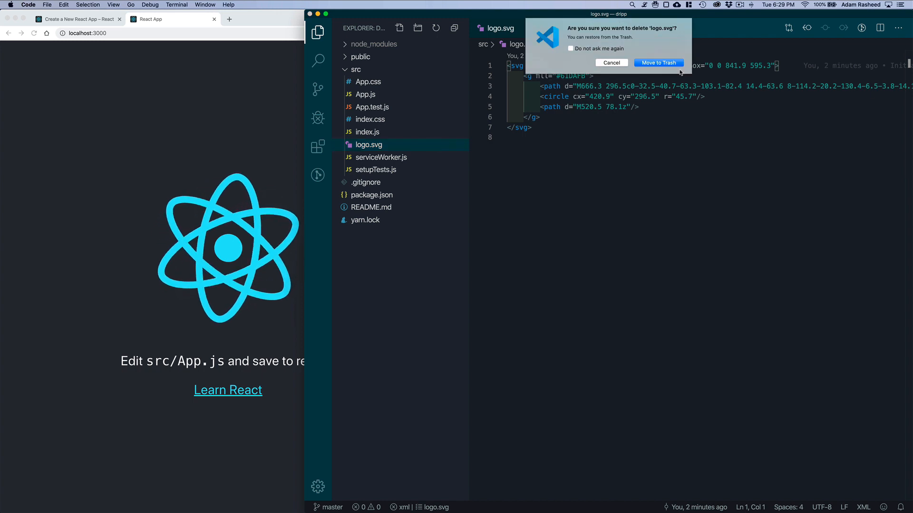
pyautogui.click(657, 63)
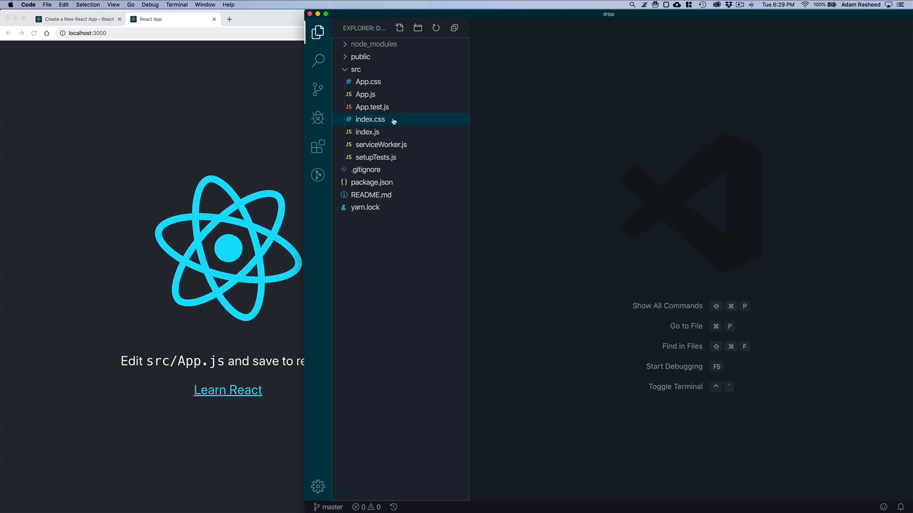
pyautogui.click(370, 120)
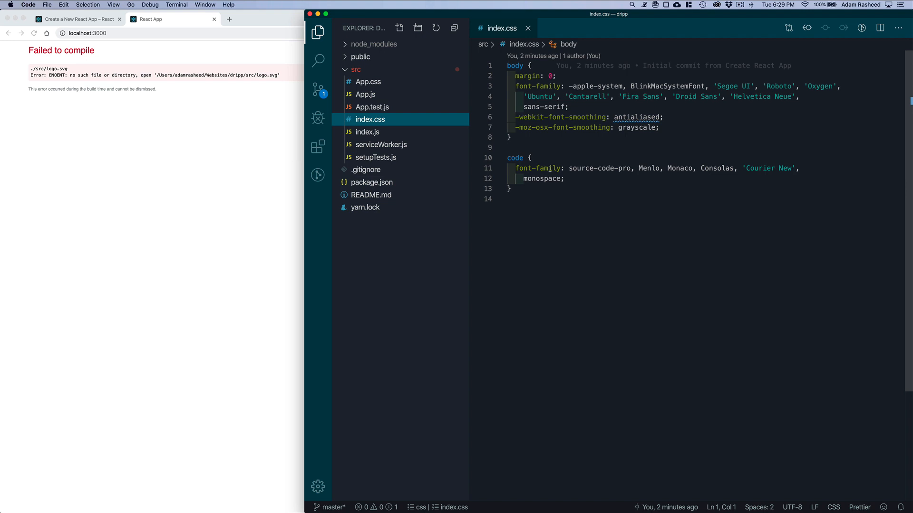
pyautogui.click(367, 82)
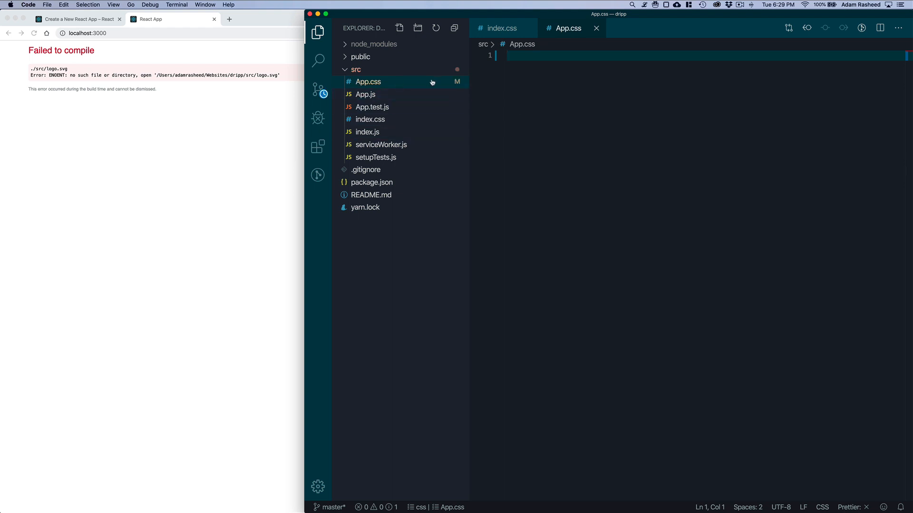
# Step: Reduce App.js to a single div reading "hello, computer."
pyautogui.click(365, 94)
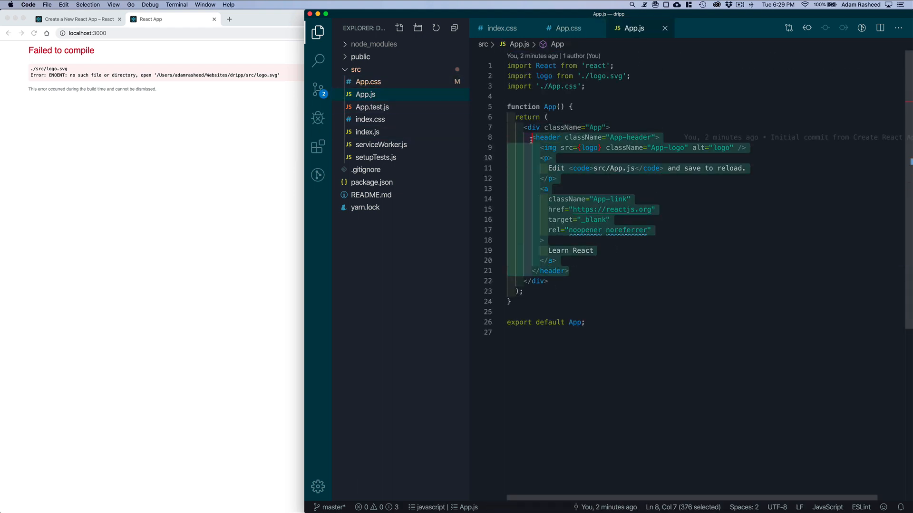
pyautogui.write('hello, w')
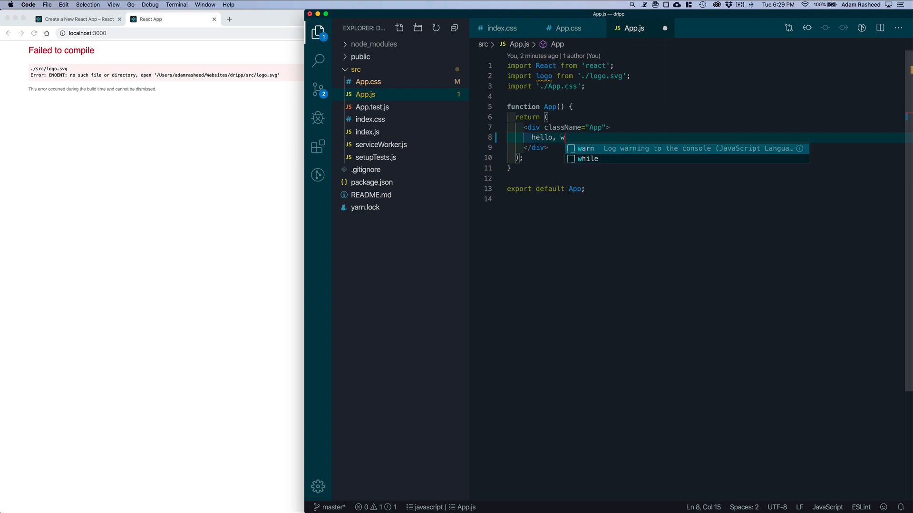
pyautogui.write('omputer.')
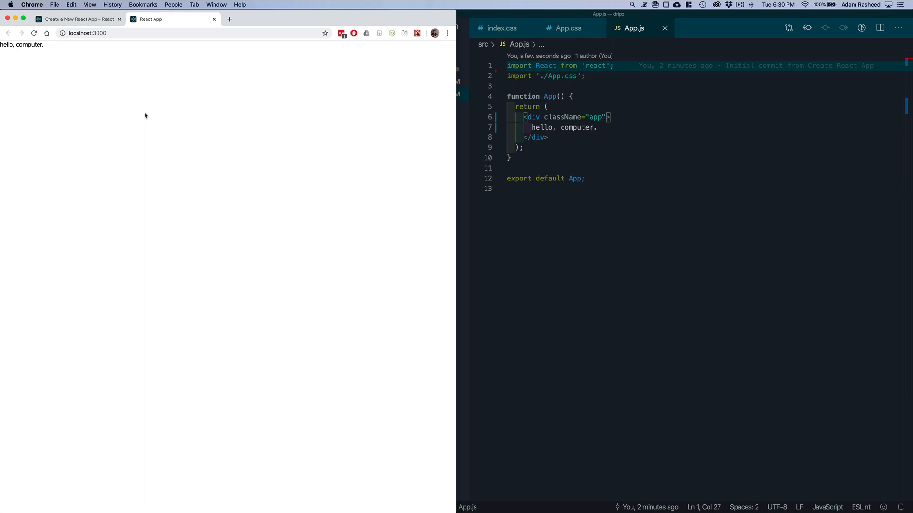
pyautogui.moveTo(253, 45)
pyautogui.write('css')
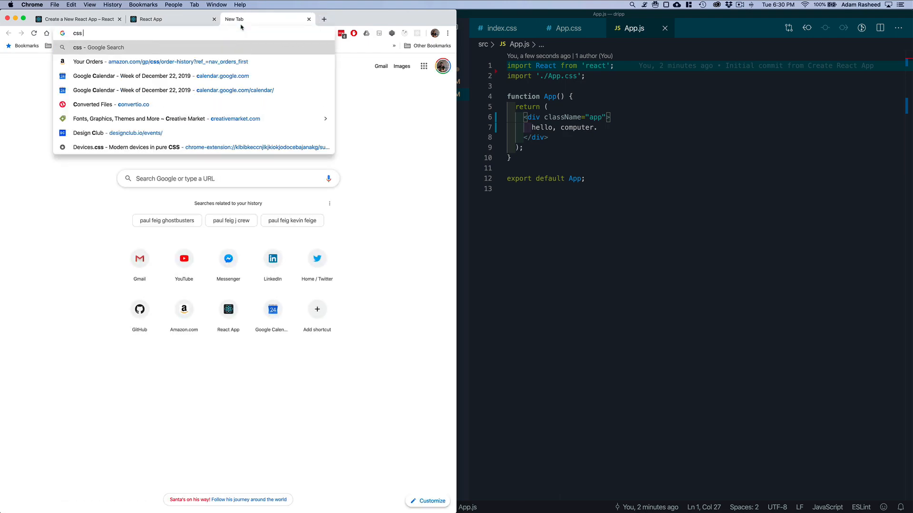
# Step: Search Google for css reset and open the Meyerweb Reset CSS page
pyautogui.press('Return')
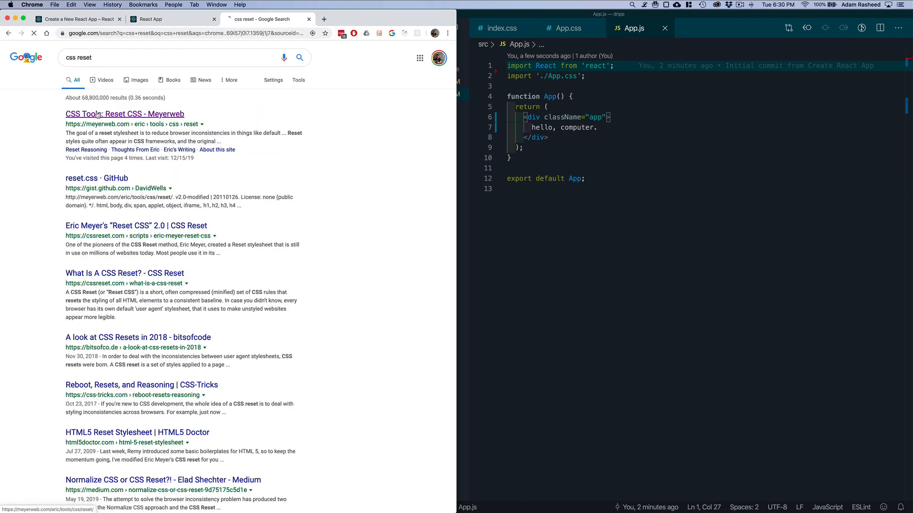
pyautogui.click(123, 113)
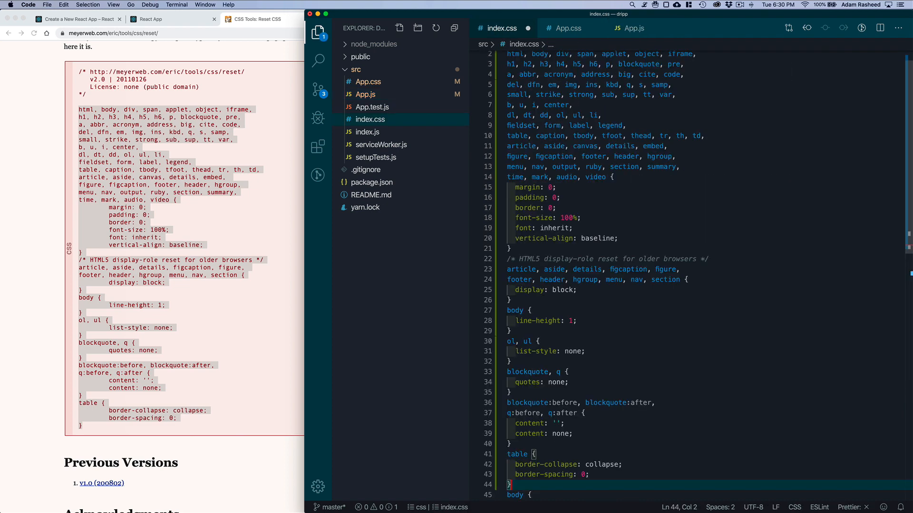
# Step: Place Meyer's reset rules above the body rule in index.css with a blank line between
pyautogui.scroll(3)
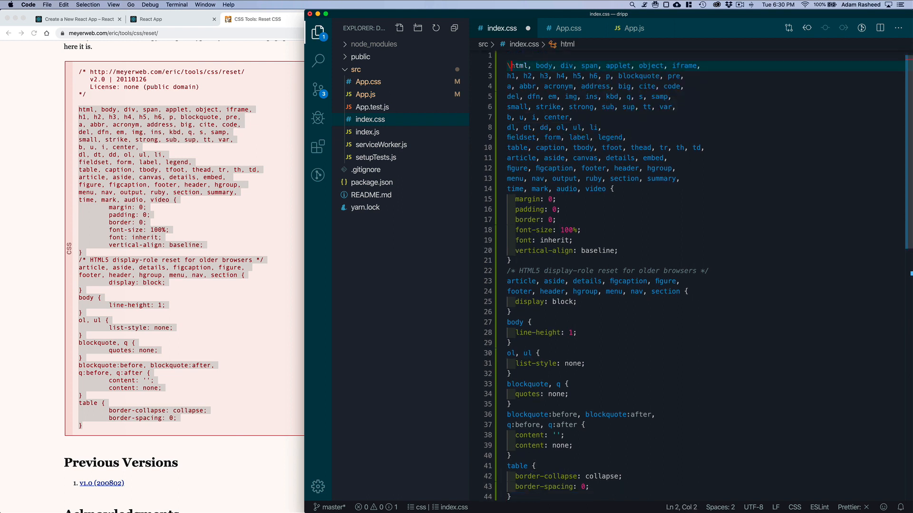
pyautogui.scroll(-3)
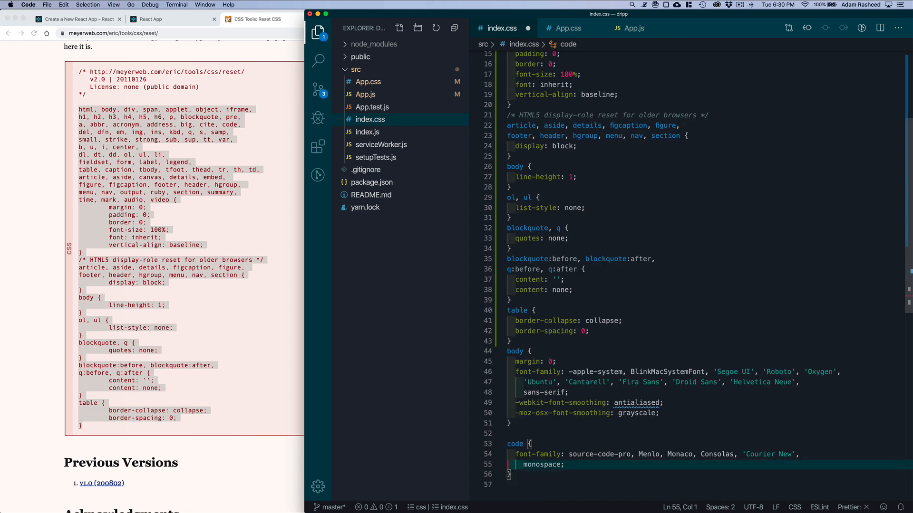
pyautogui.click(509, 341)
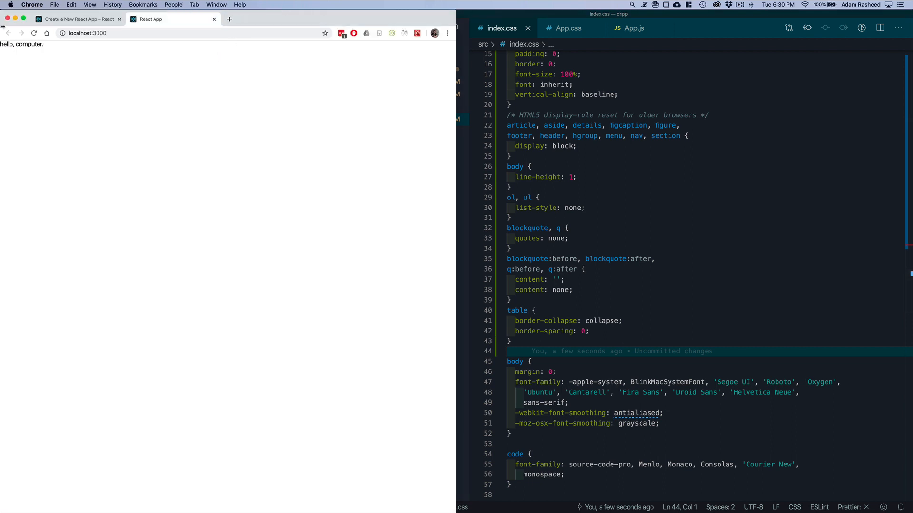
# Step: Switch to the DRIPP Sketch document and select the Dripp logo group
pyautogui.click(567, 28)
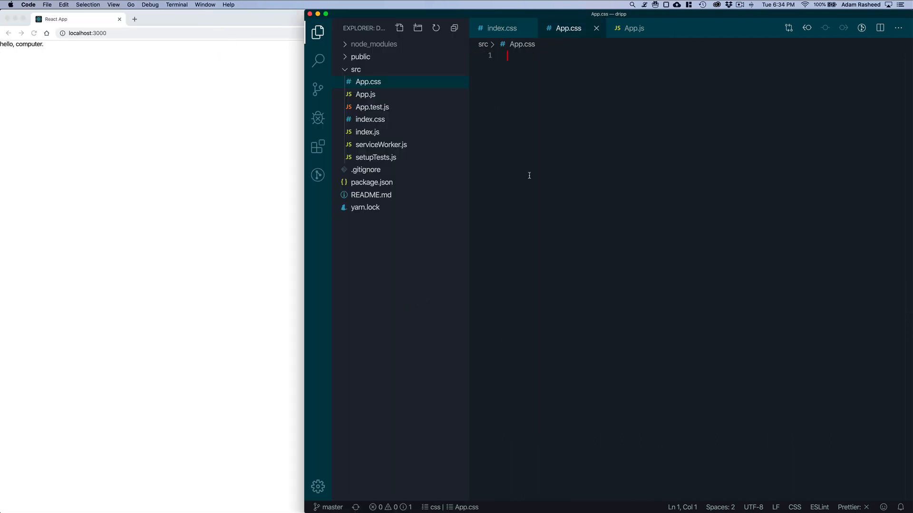
pyautogui.moveTo(268, 293)
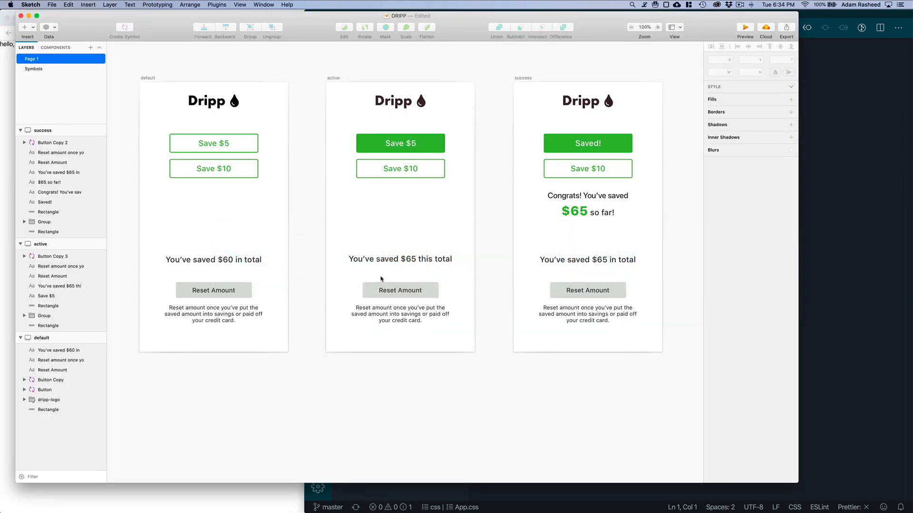
pyautogui.moveTo(189, 19)
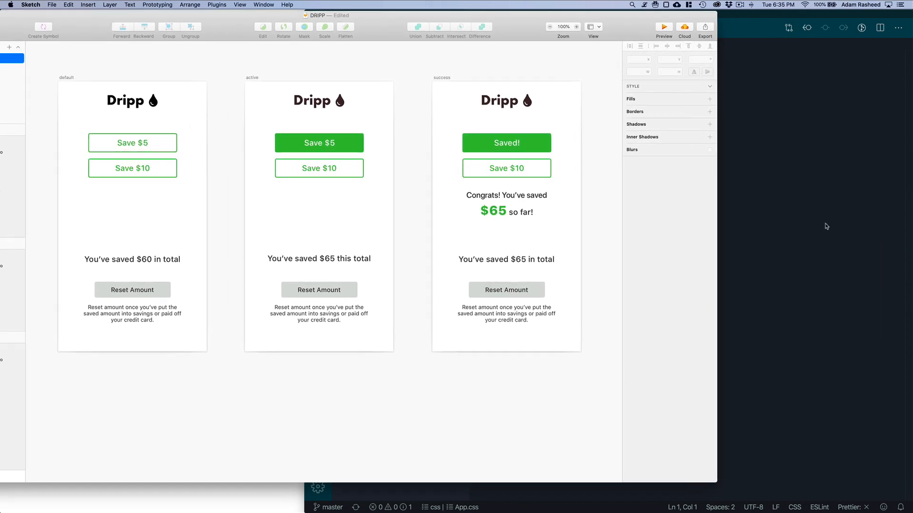
pyautogui.moveTo(715, 484)
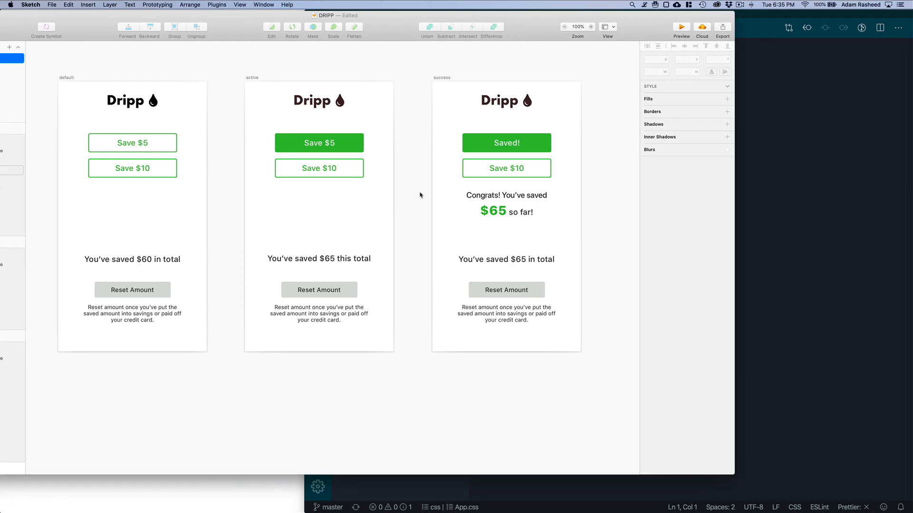
pyautogui.click(131, 101)
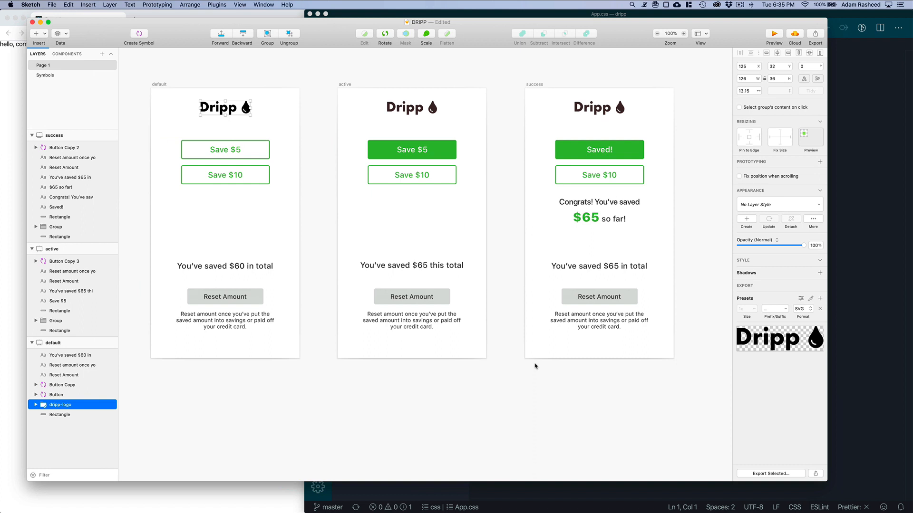
pyautogui.moveTo(781, 473)
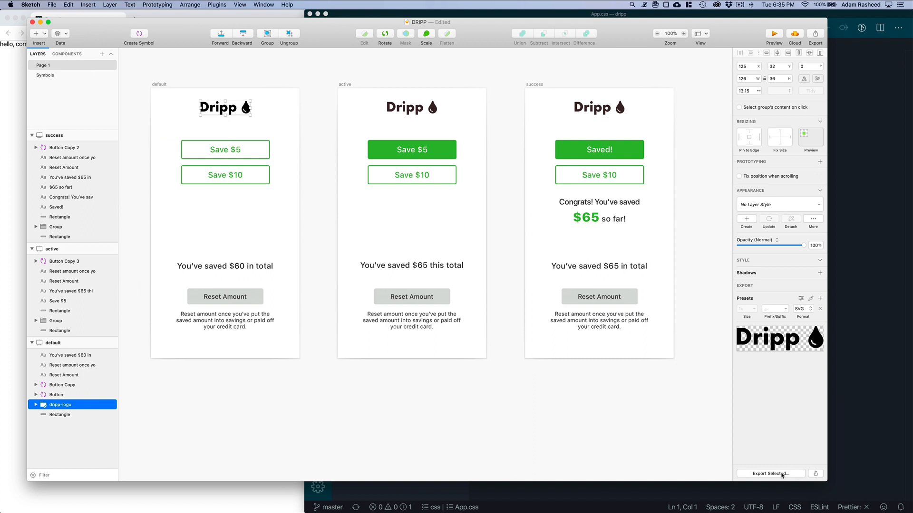
pyautogui.moveTo(773, 477)
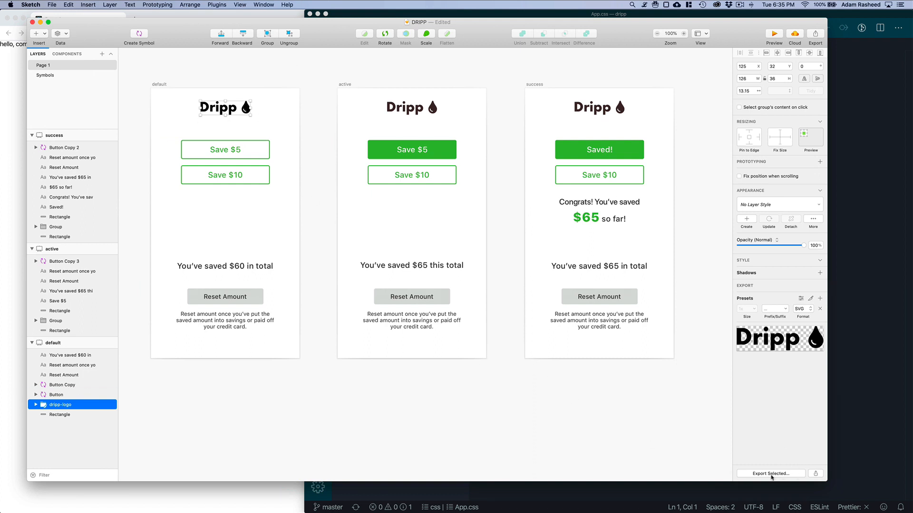
# Step: Export the selected logo as dripp-logo.svg to the Desktop
pyautogui.click(770, 472)
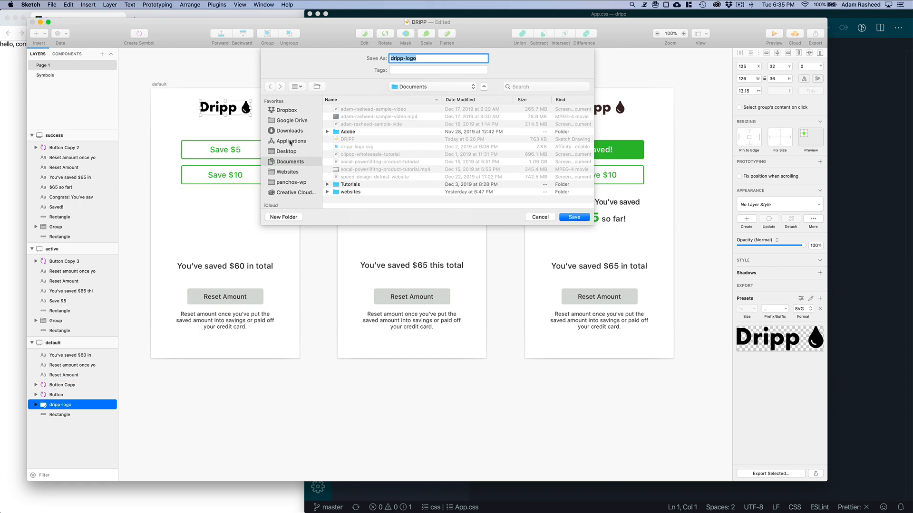
pyautogui.click(286, 151)
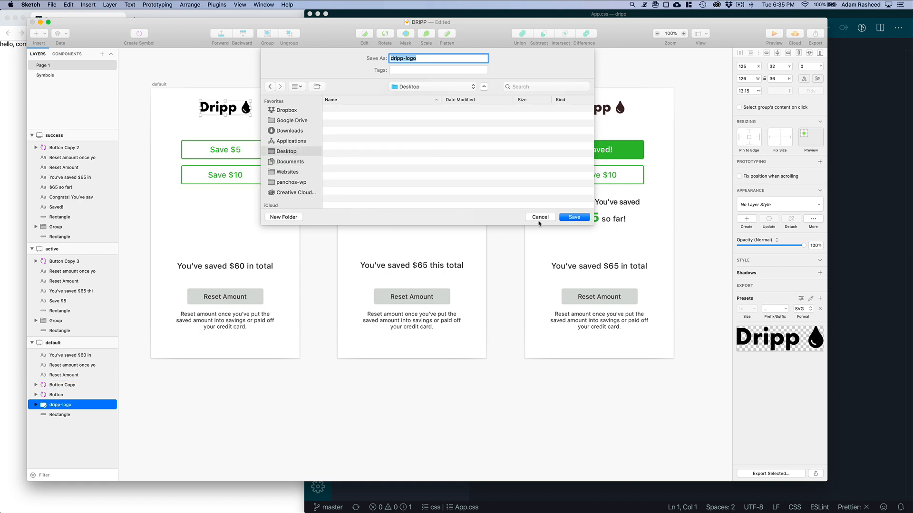
pyautogui.click(573, 216)
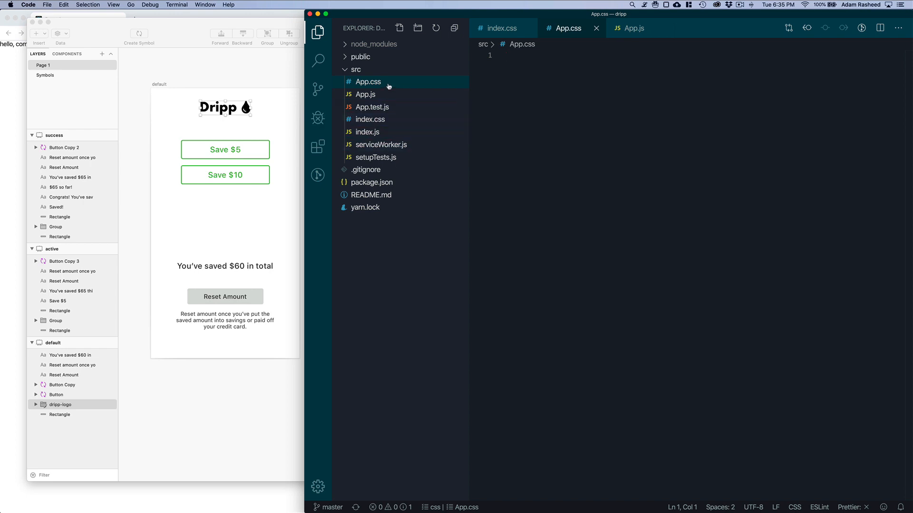
# Step: Reveal the project in Finder and navigate to the Desktop
pyautogui.rightClick(367, 82)
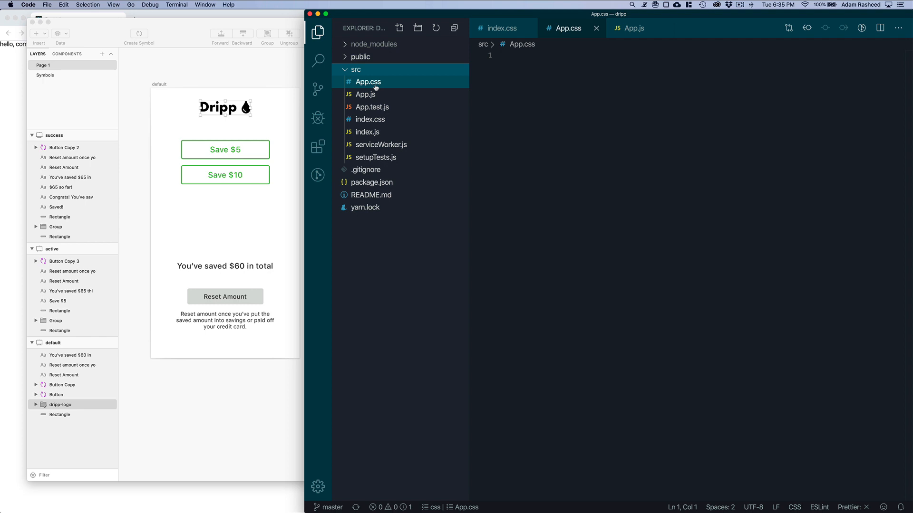
pyautogui.rightClick(368, 82)
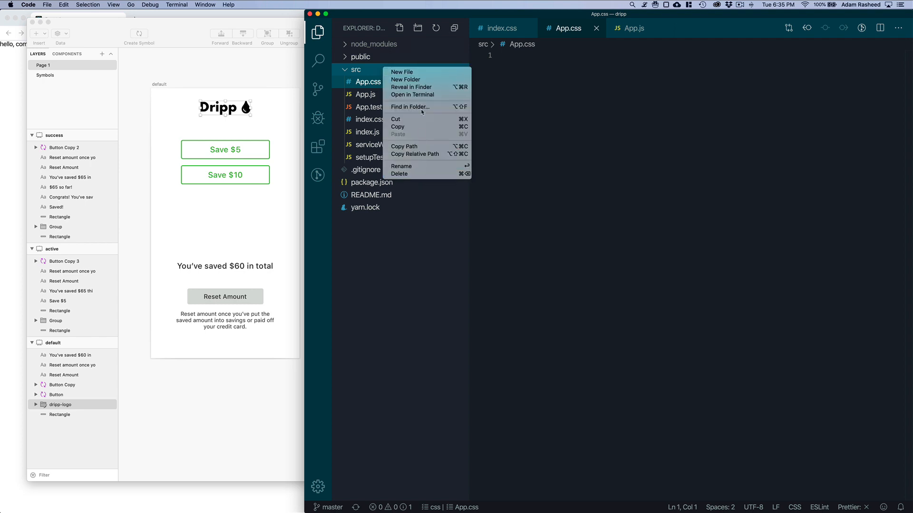
pyautogui.click(410, 86)
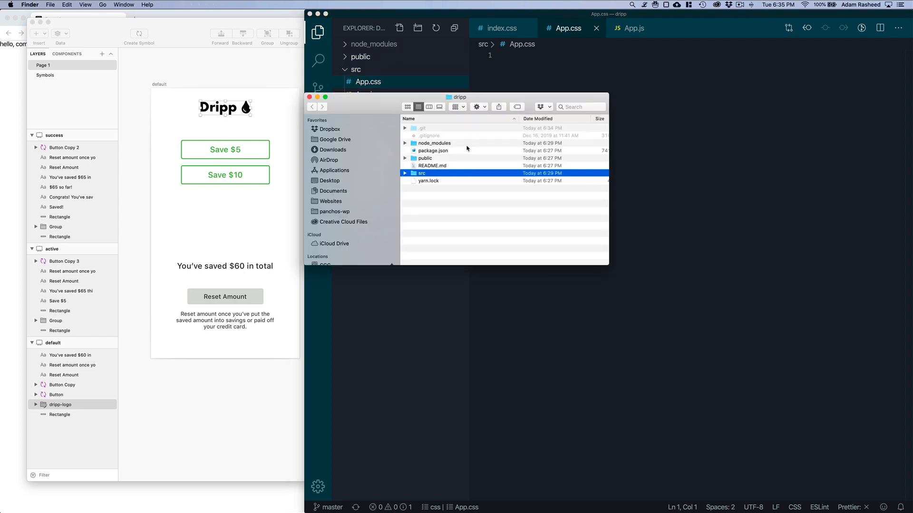
pyautogui.moveTo(333, 183)
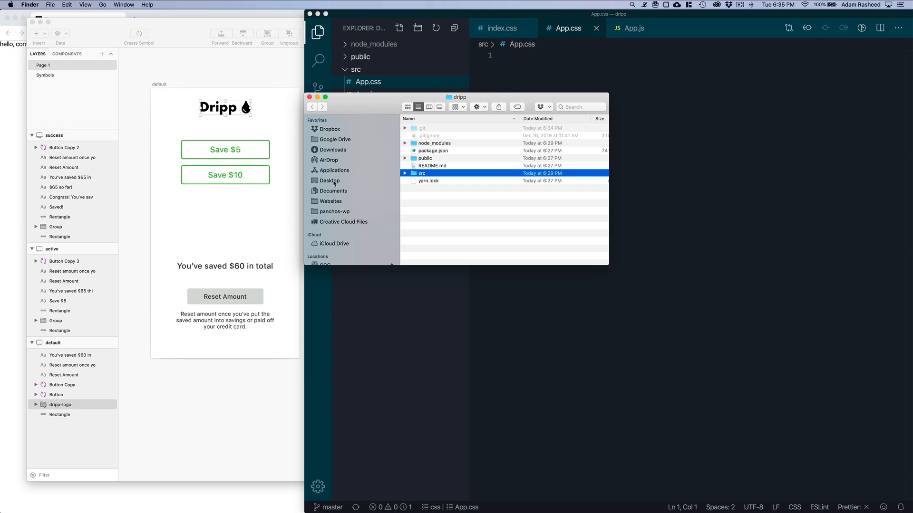
pyautogui.click(330, 180)
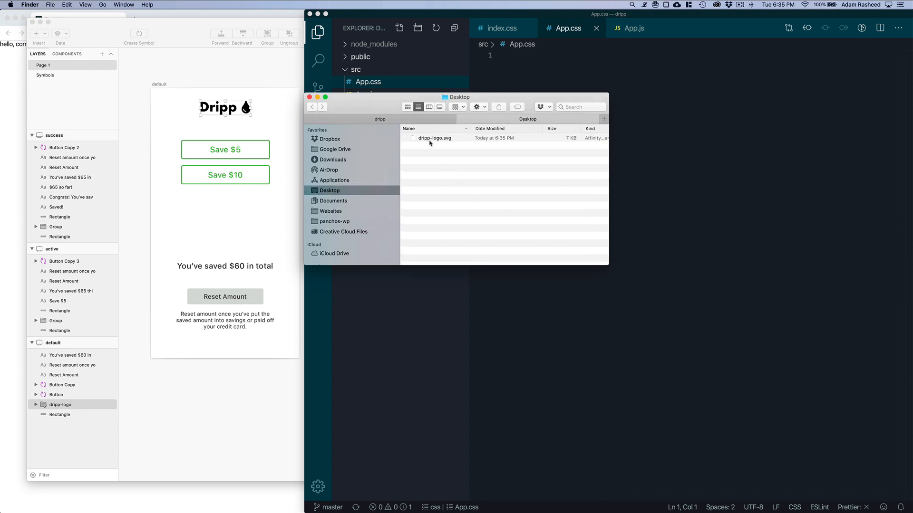
# Step: Copy dripp-logo.svg from the Desktop into the dripp project folder
pyautogui.click(435, 138)
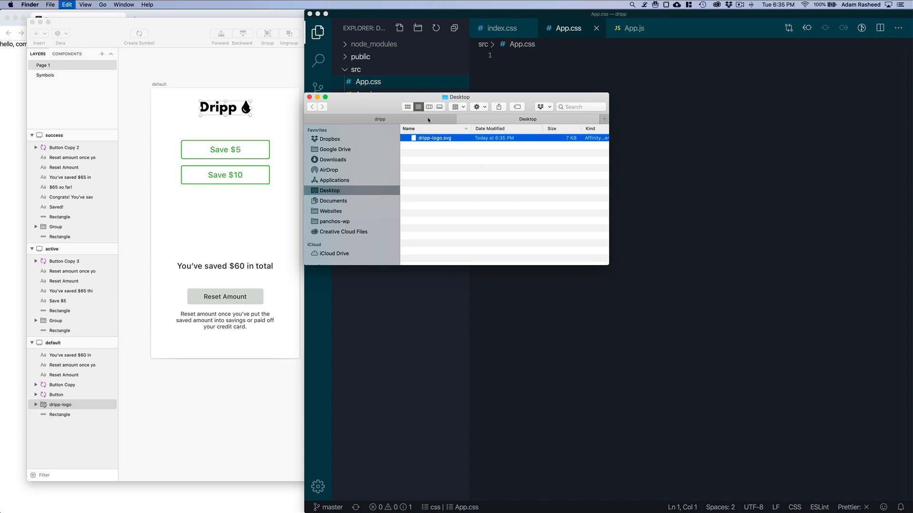
pyautogui.click(311, 106)
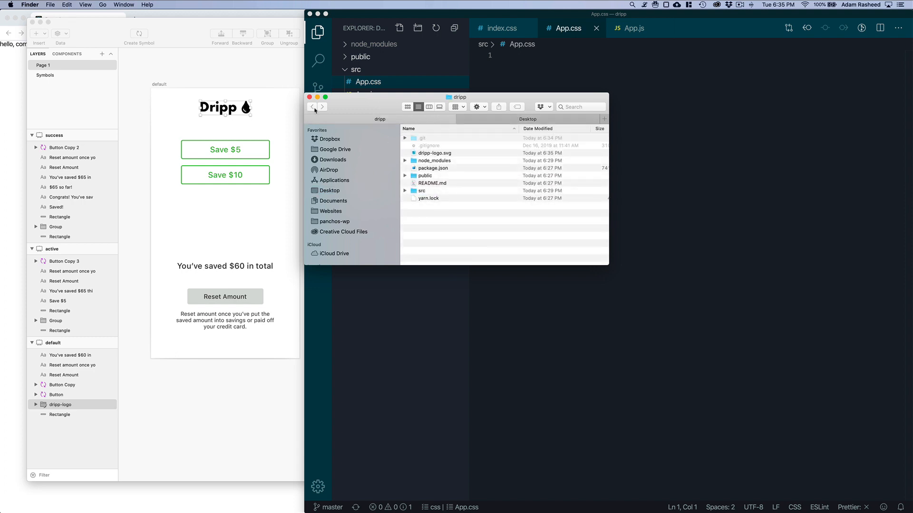
pyautogui.click(309, 97)
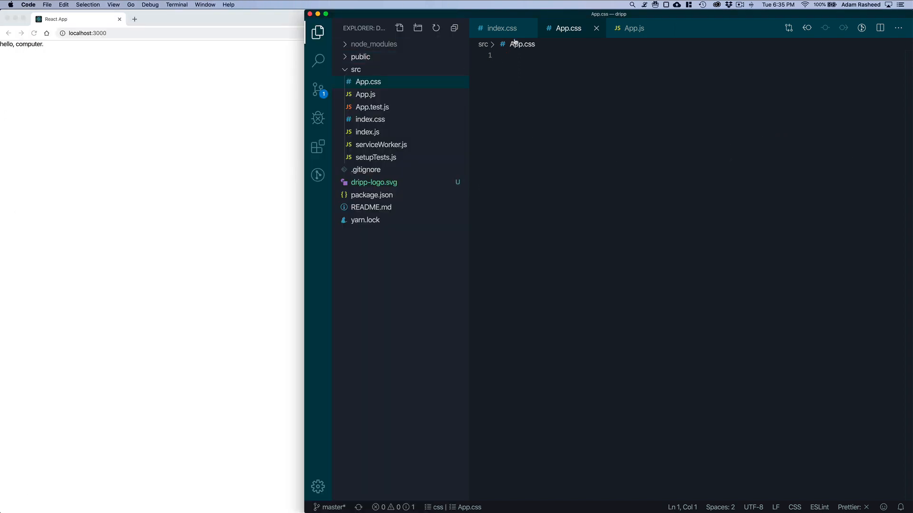
# Step: Add import logo from './dripp-logo.svg' below the React import in App.js
pyautogui.click(634, 28)
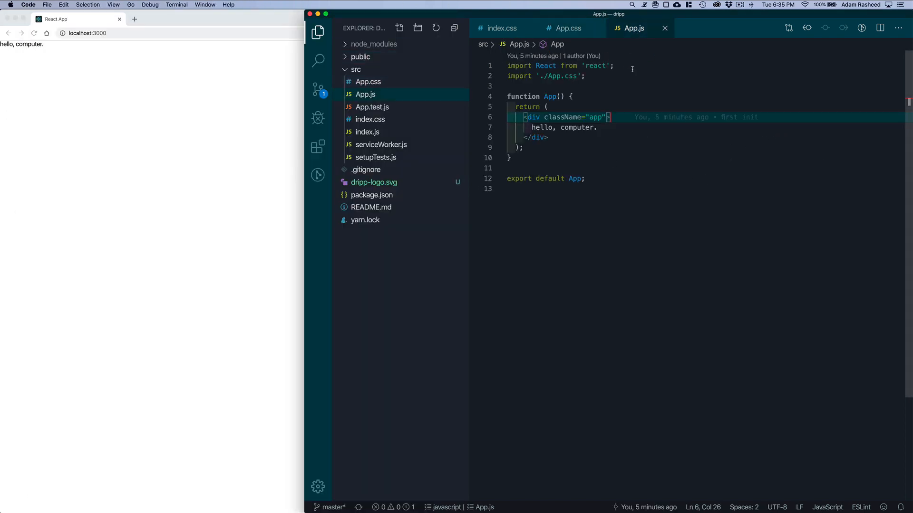
pyautogui.press('enter')
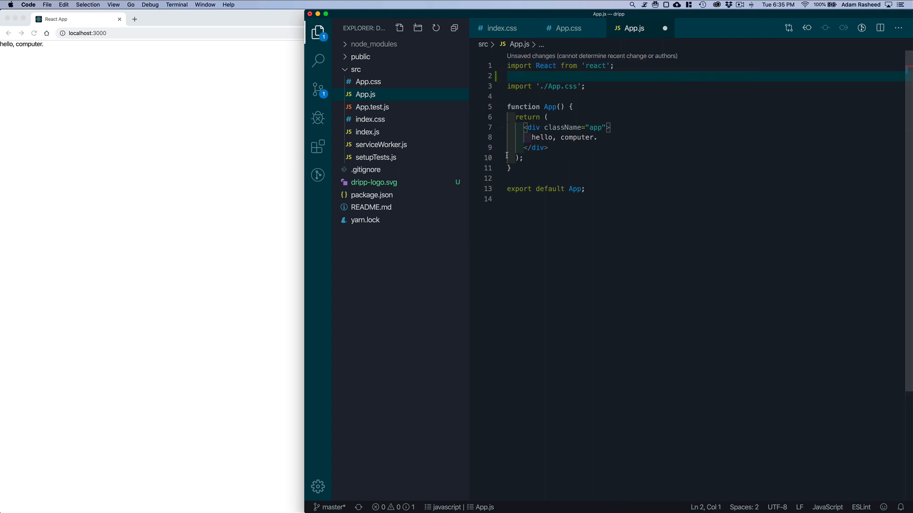
pyautogui.moveTo(430, 188)
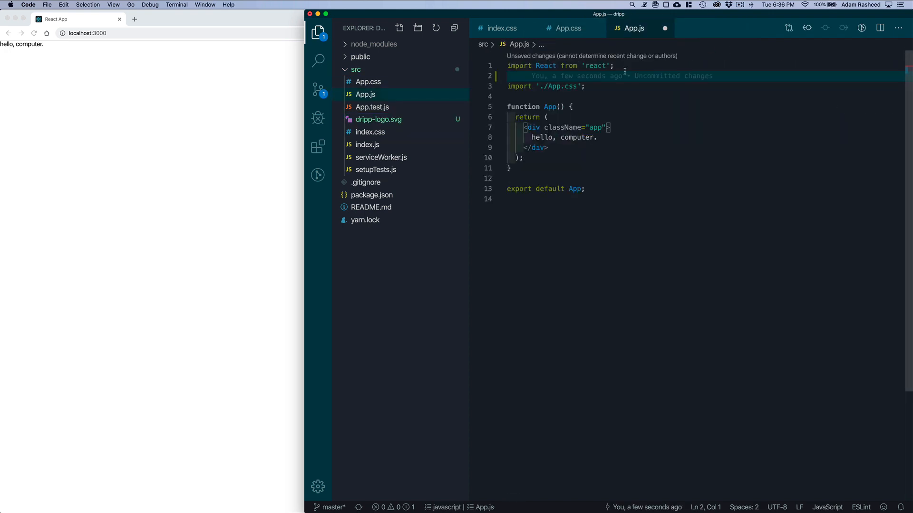
pyautogui.write('import')
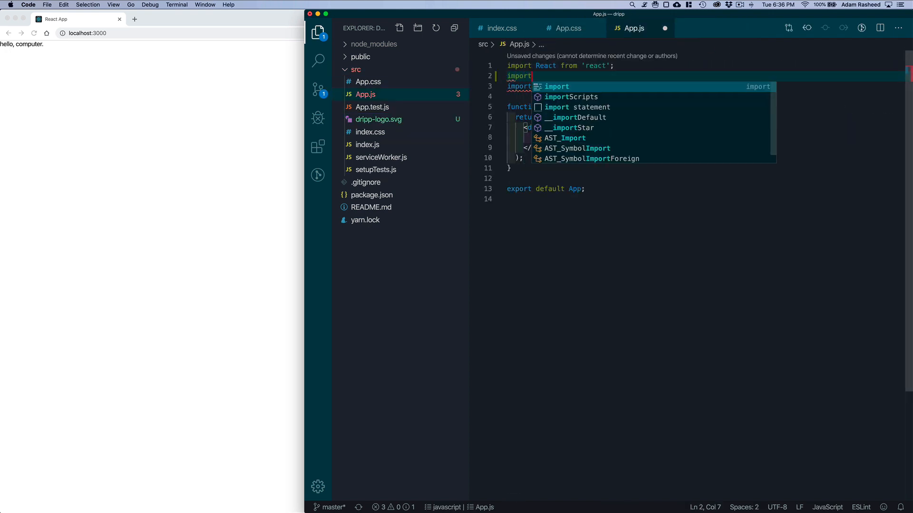
pyautogui.write('l')
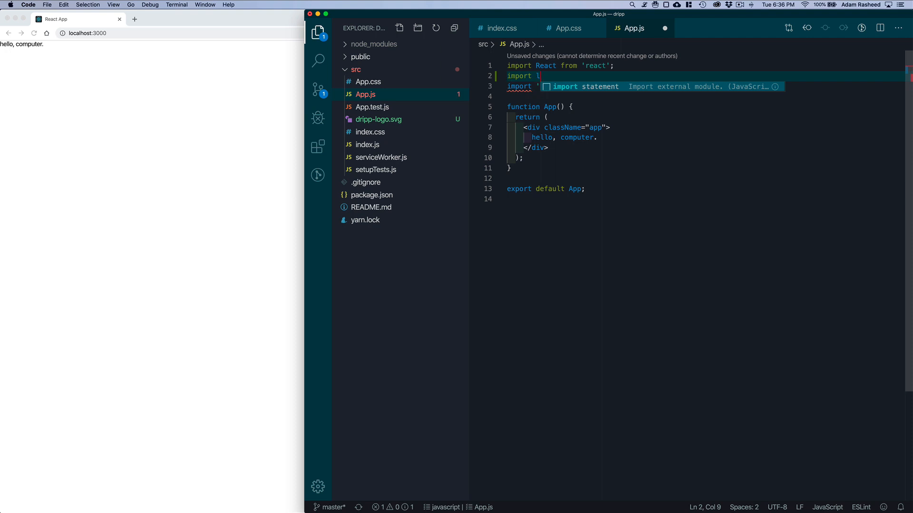
pyautogui.write("ogo from '")
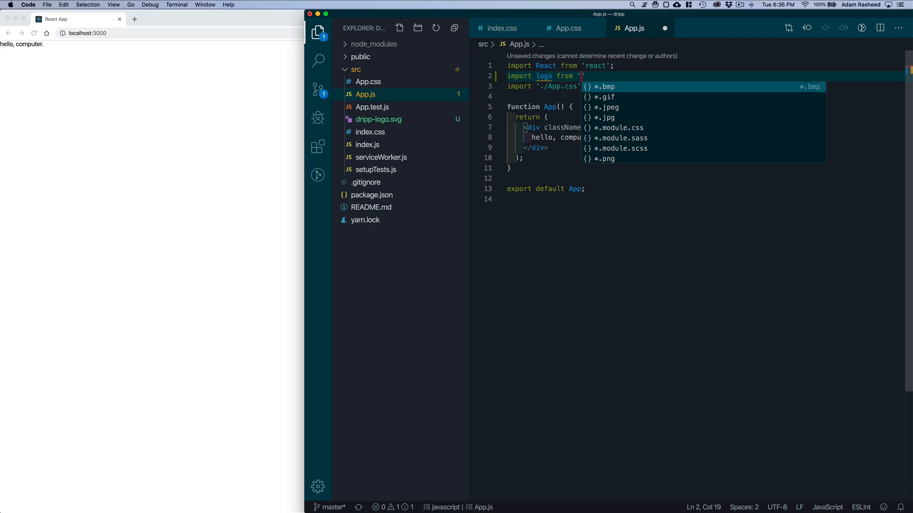
pyautogui.write('./')
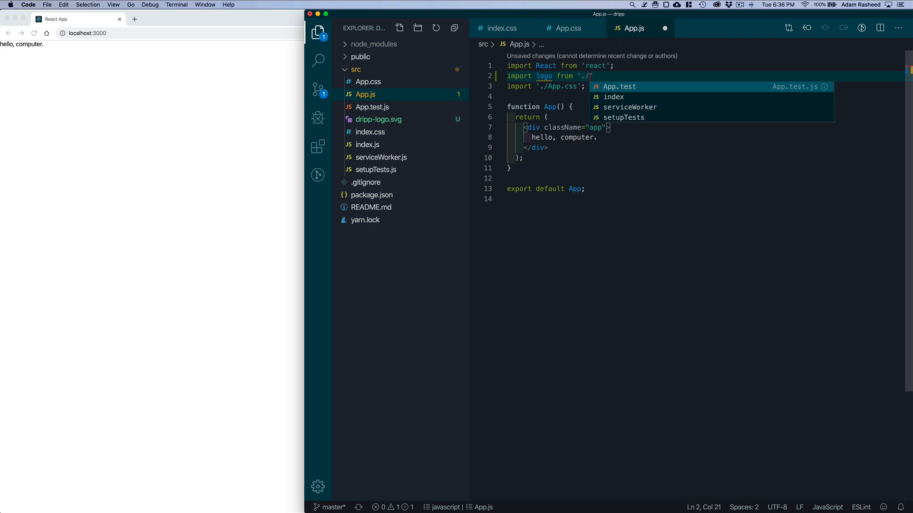
pyautogui.write('dri')
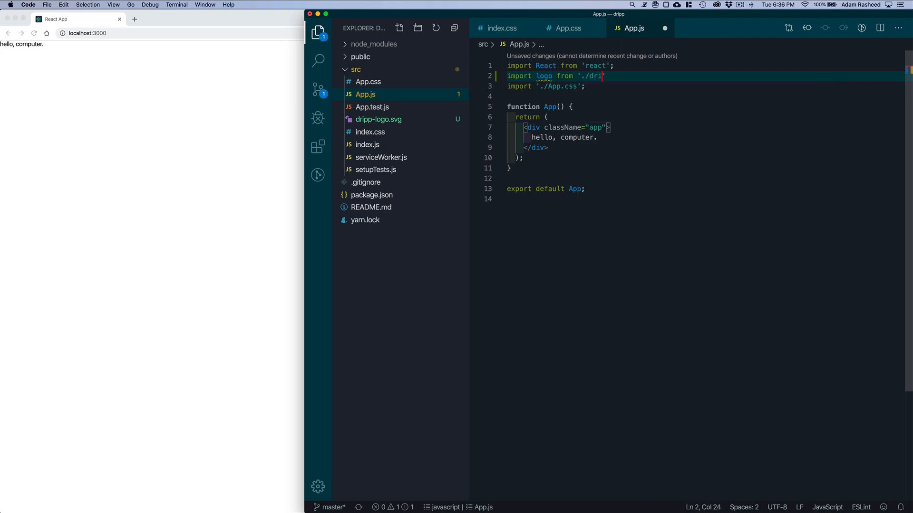
pyautogui.write('pp-logo')
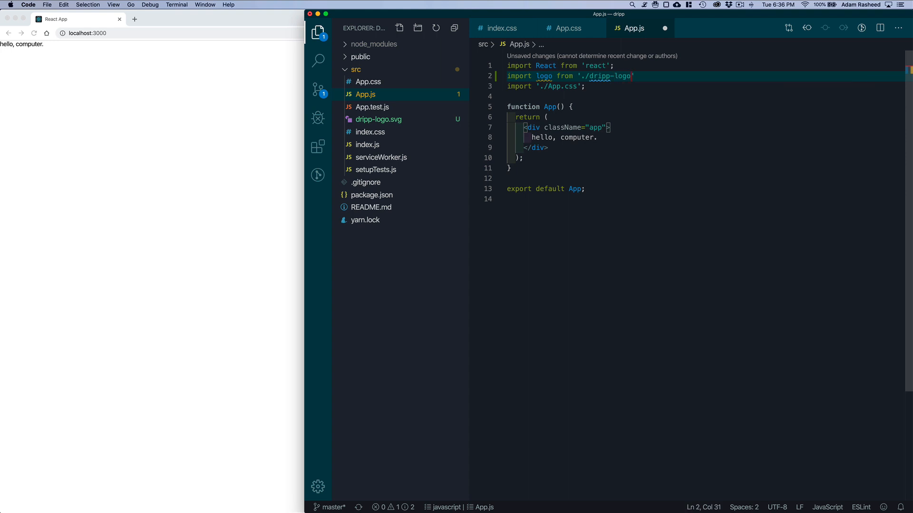
pyautogui.write('.svg')
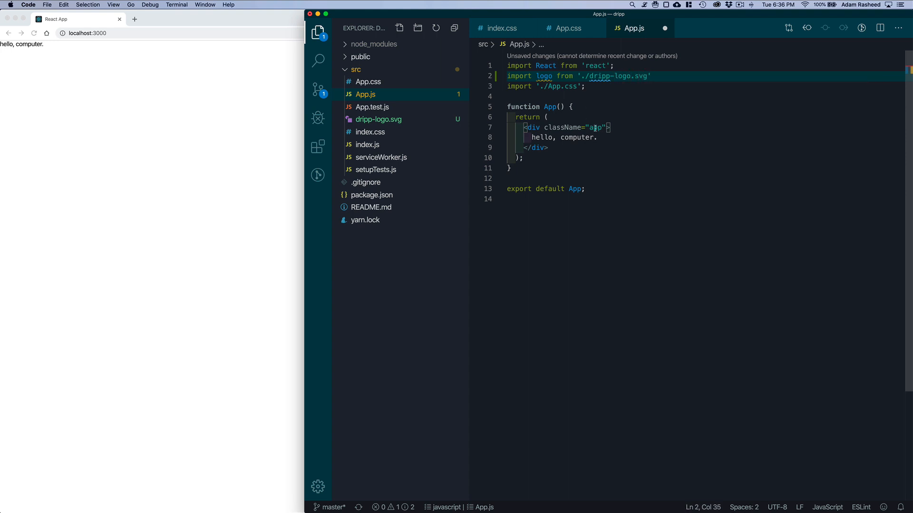
# Step: Render the logo with <img src={logo} /> in the app div and check it in Chrome
pyautogui.write('img src={} alt=""/>')
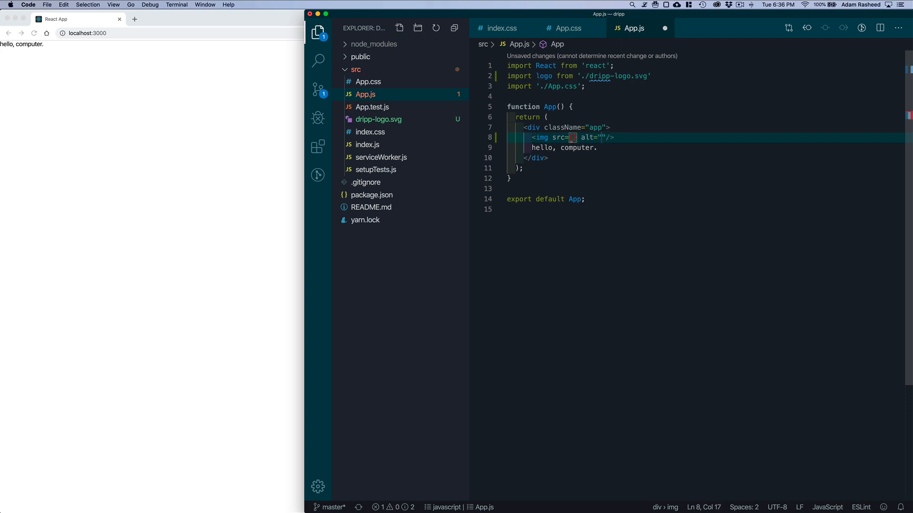
pyautogui.write('logo')
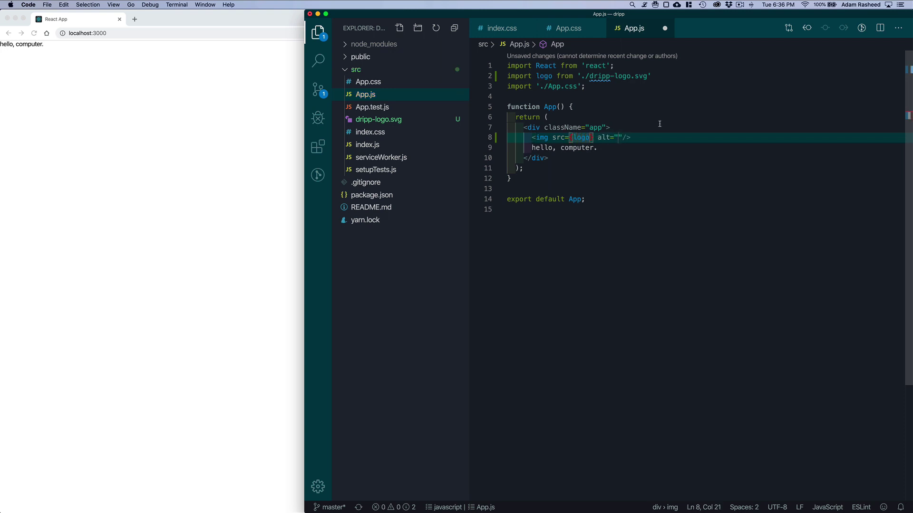
pyautogui.click(571, 107)
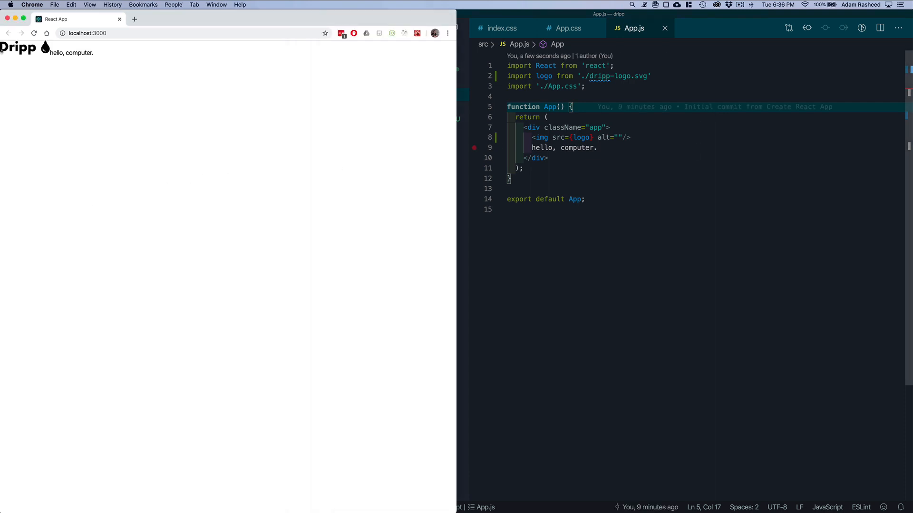
# Step: Return to the App.js code beside the Sketch mockup for reference
pyautogui.click(317, 32)
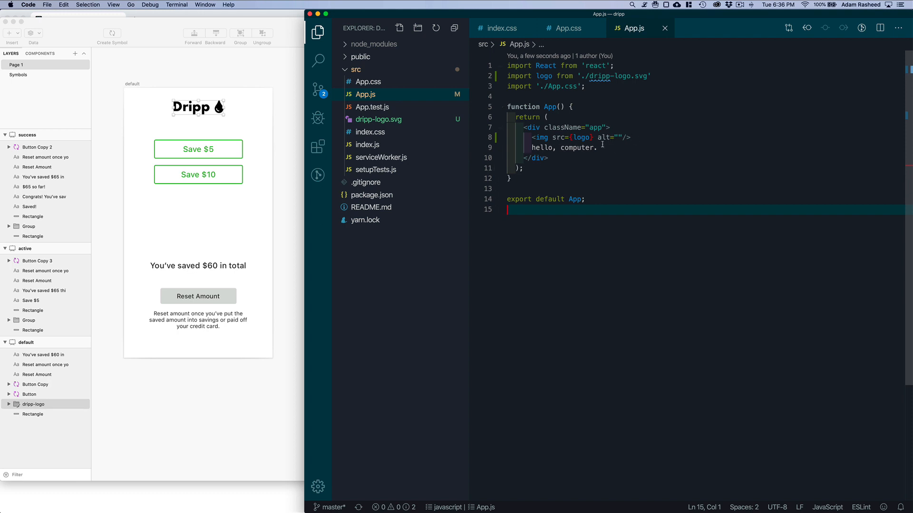
pyautogui.moveTo(630, 170)
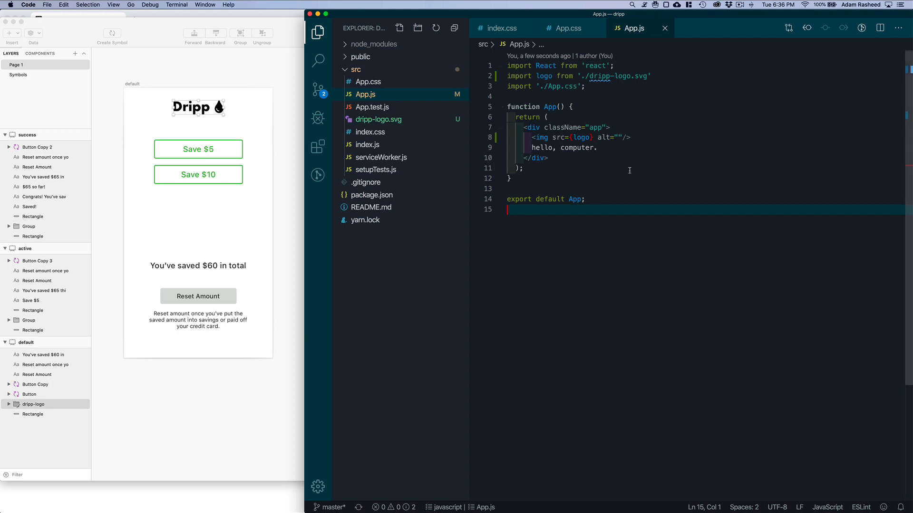
pyautogui.moveTo(197, 287)
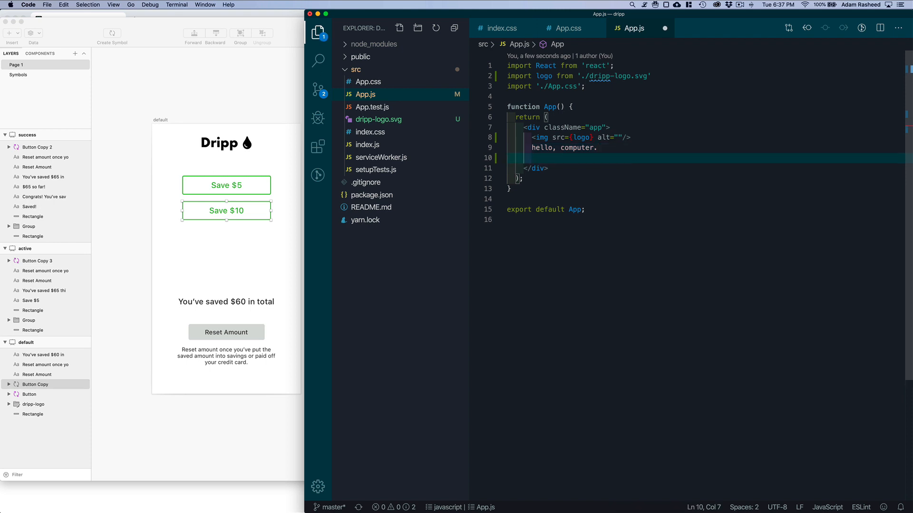
# Step: Add a button-container div with two button.button elements labelled Save $5 and Save $10
pyautogui.write('div')
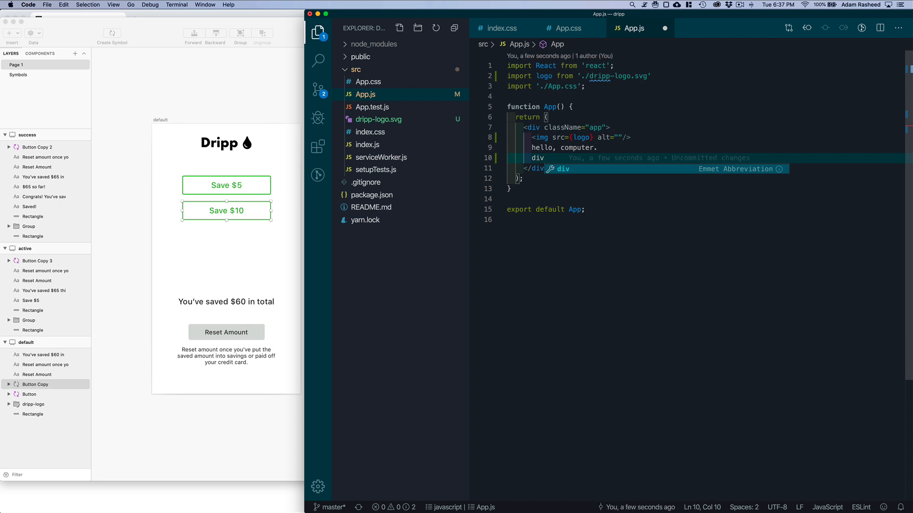
pyautogui.write('.')
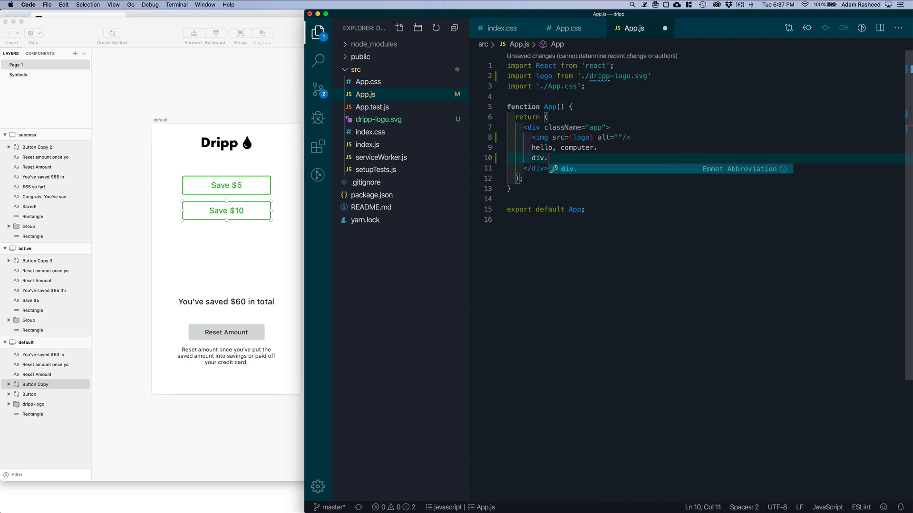
pyautogui.write('.button-container">')
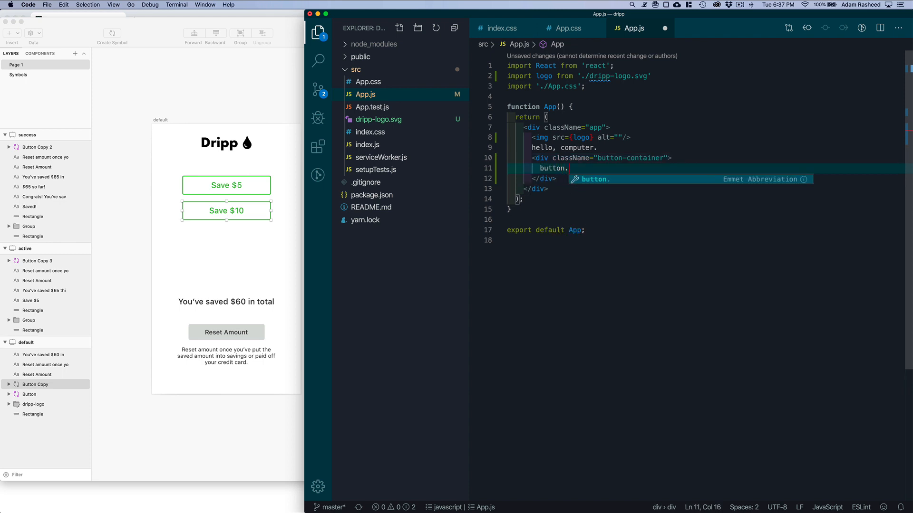
pyautogui.write('butto')
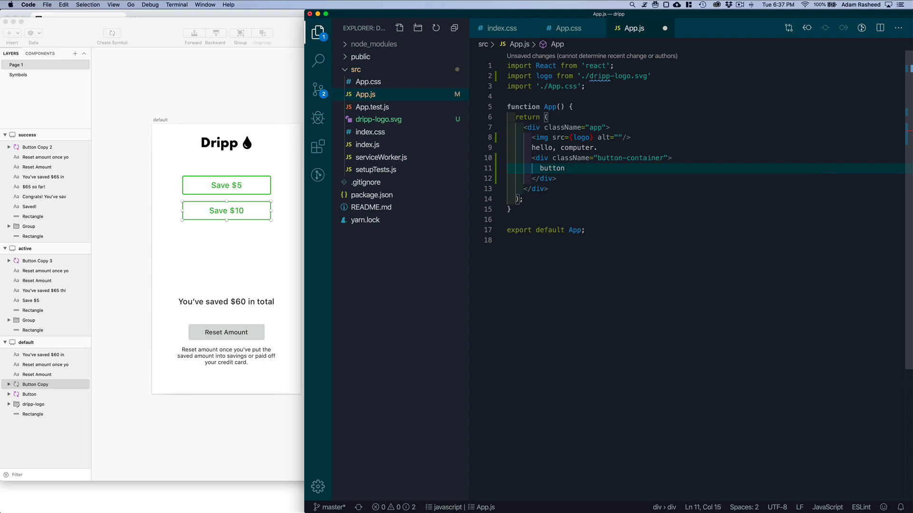
pyautogui.write('.')
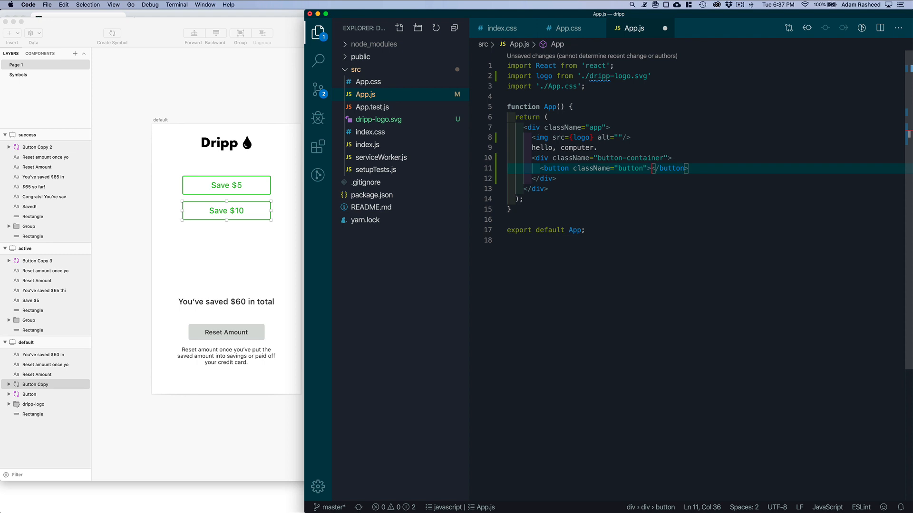
pyautogui.write('Save %')
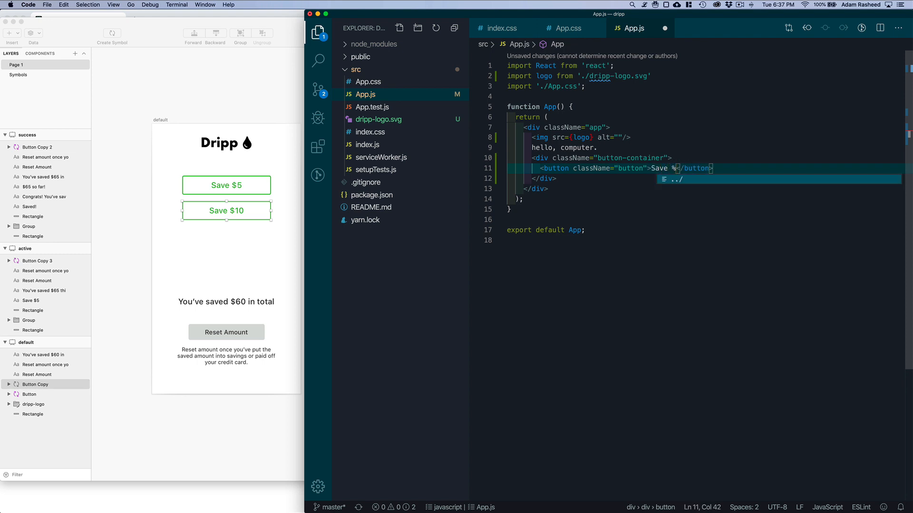
pyautogui.write('5')
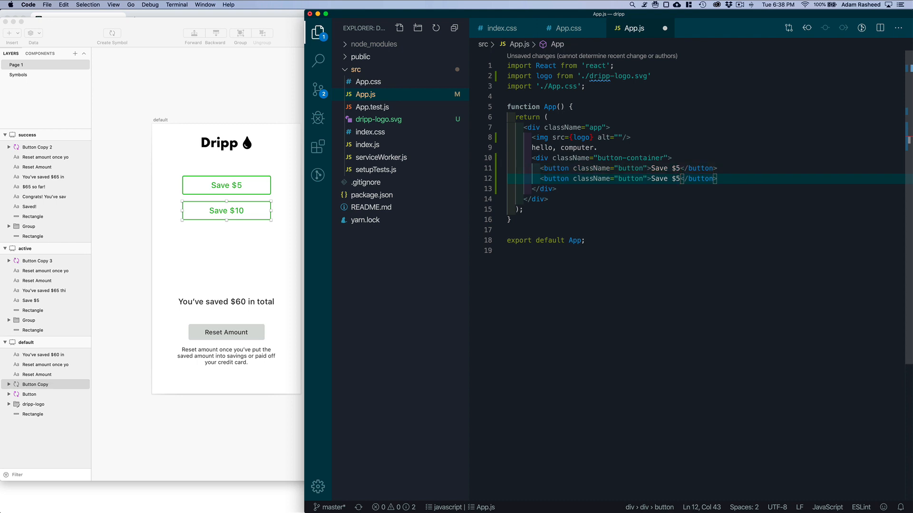
pyautogui.write('0')
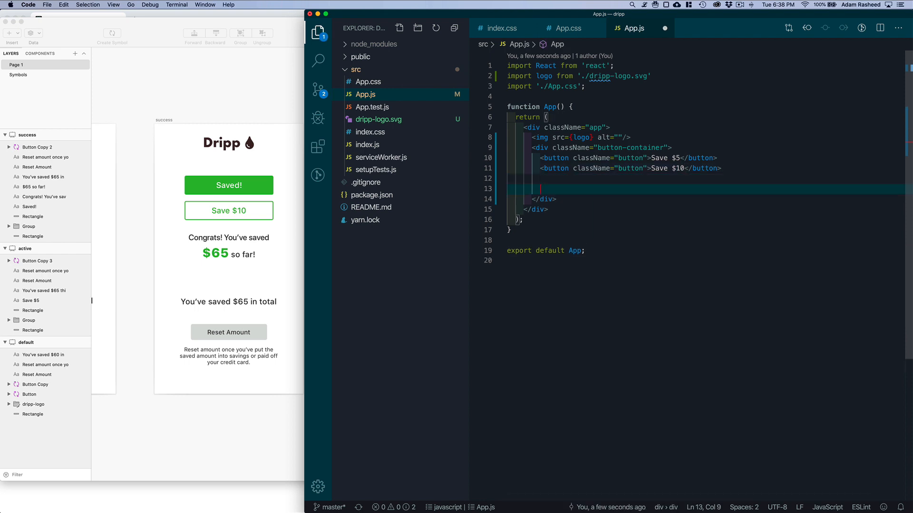
# Step: Add a message-container div with a message paragraph starting Congrats! You've saved
pyautogui.write('div.')
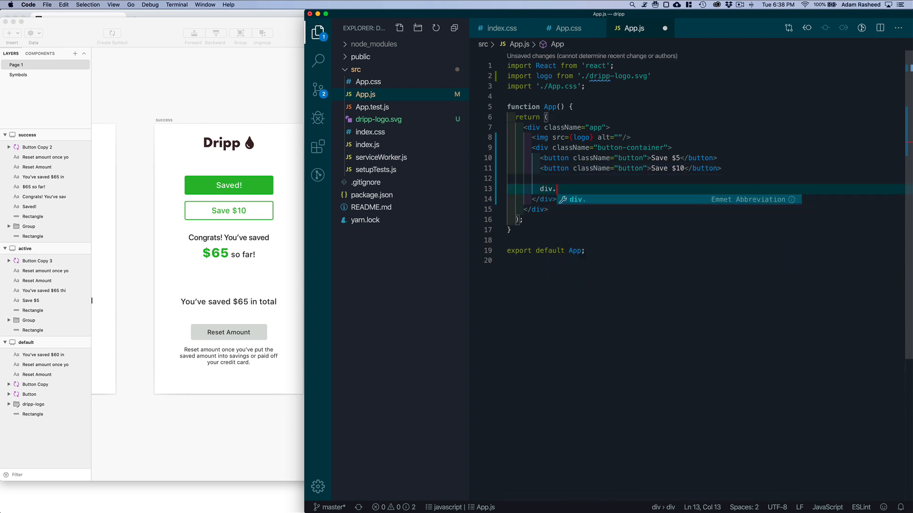
pyautogui.write('message-container">')
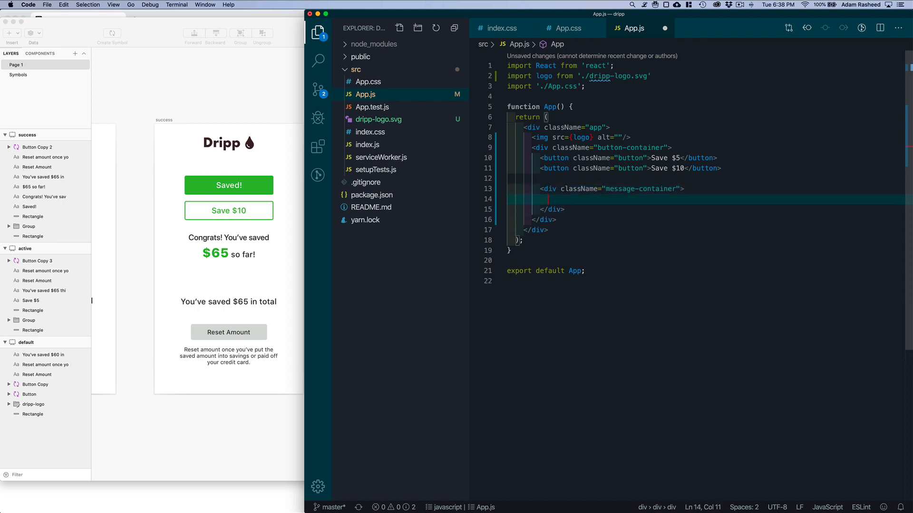
pyautogui.write('p.m')
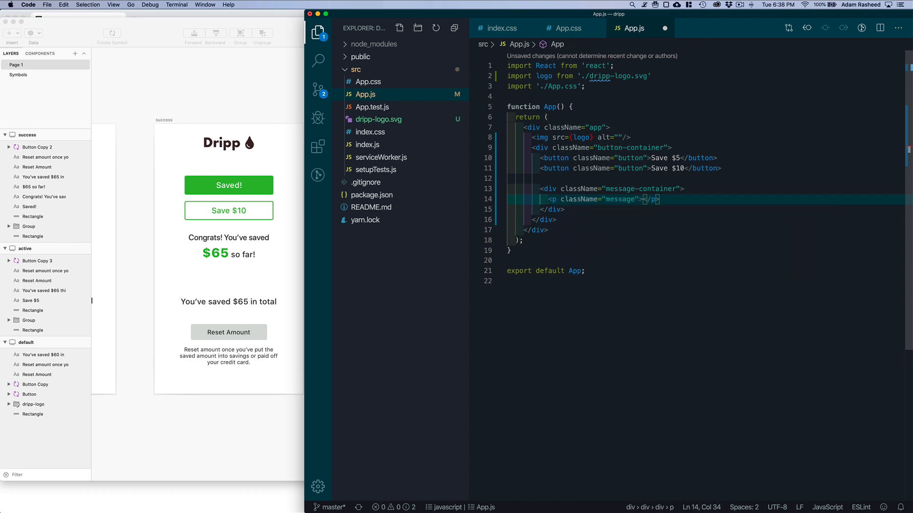
pyautogui.write("You'")
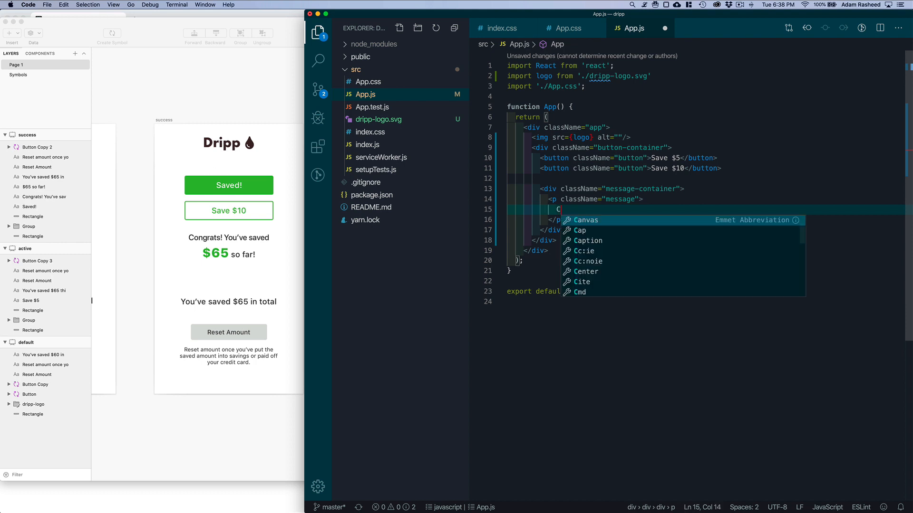
pyautogui.write('ongrats')
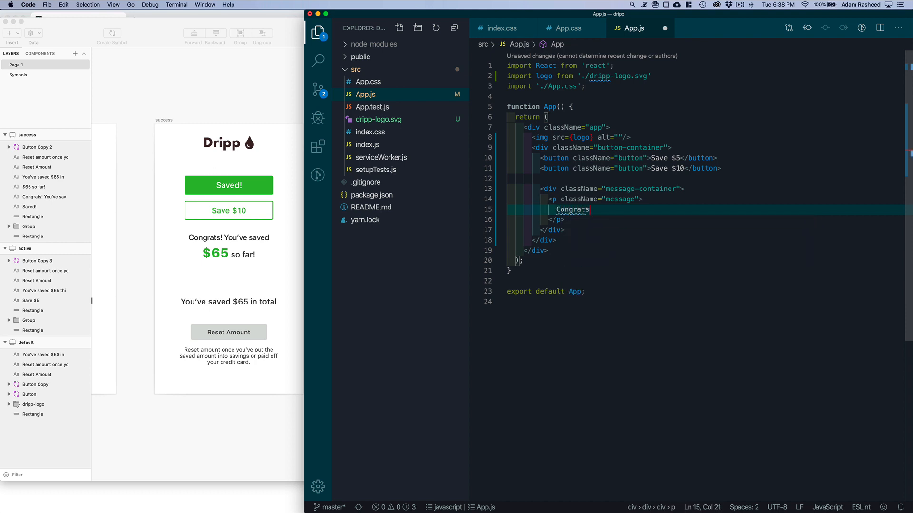
pyautogui.write("! You've")
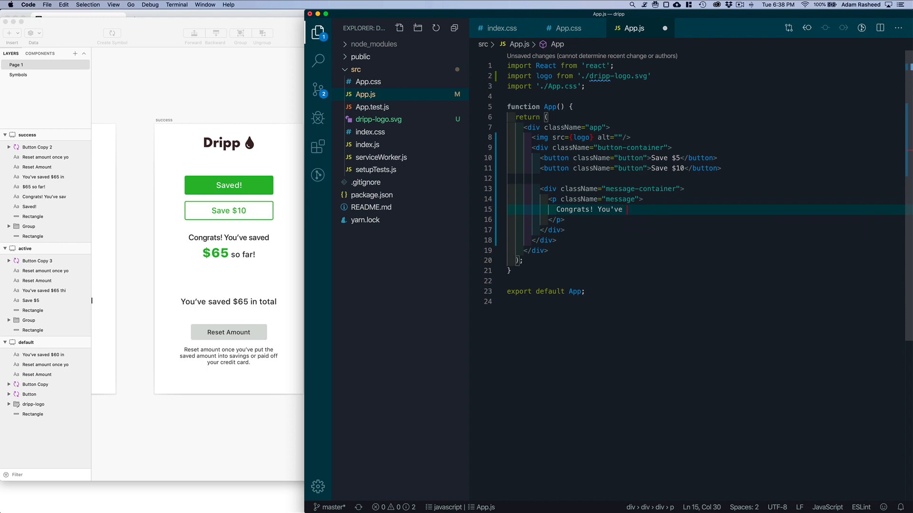
pyautogui.write('saved')
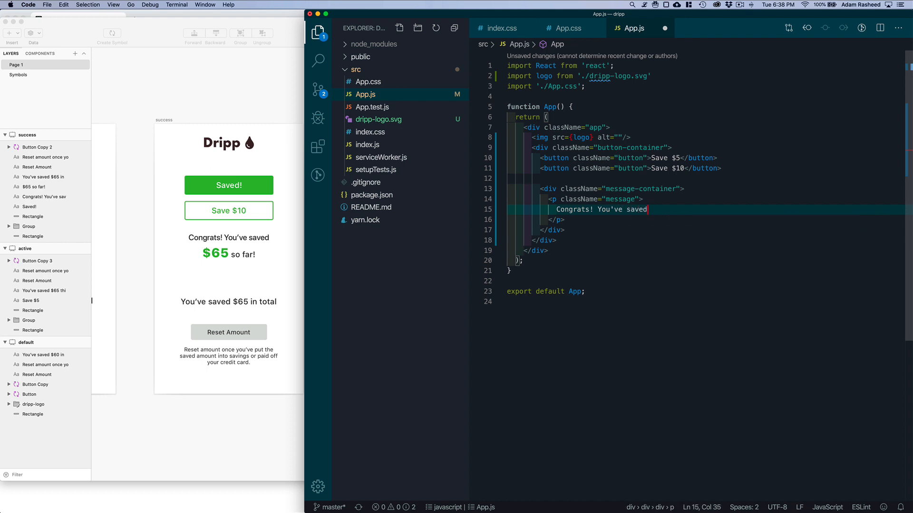
# Step: Wrap $65 in a success-amount span and finish the sentence with so far!
pyautogui.write('span.amoun')
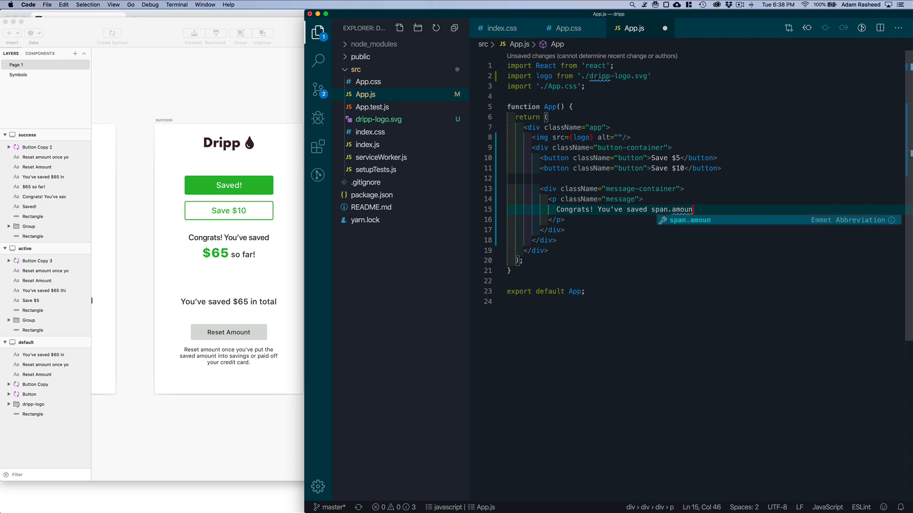
pyautogui.write('success-')
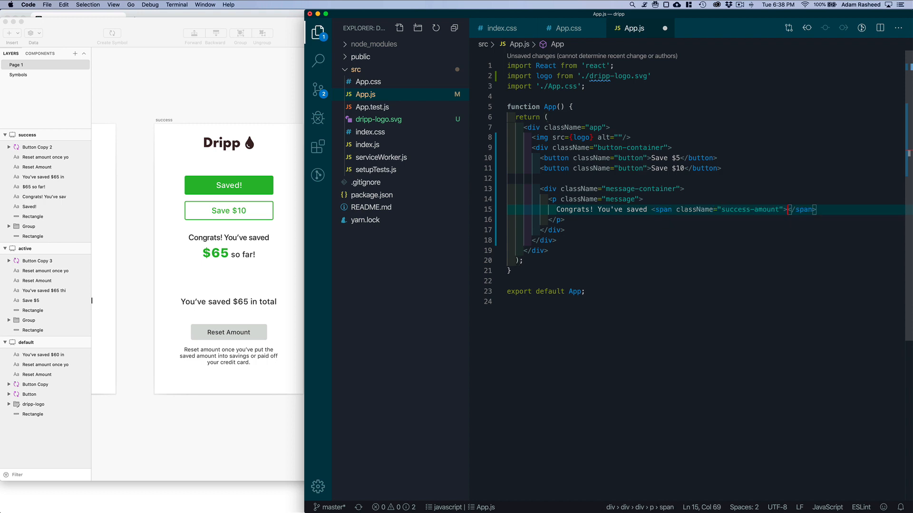
pyautogui.write('$65')
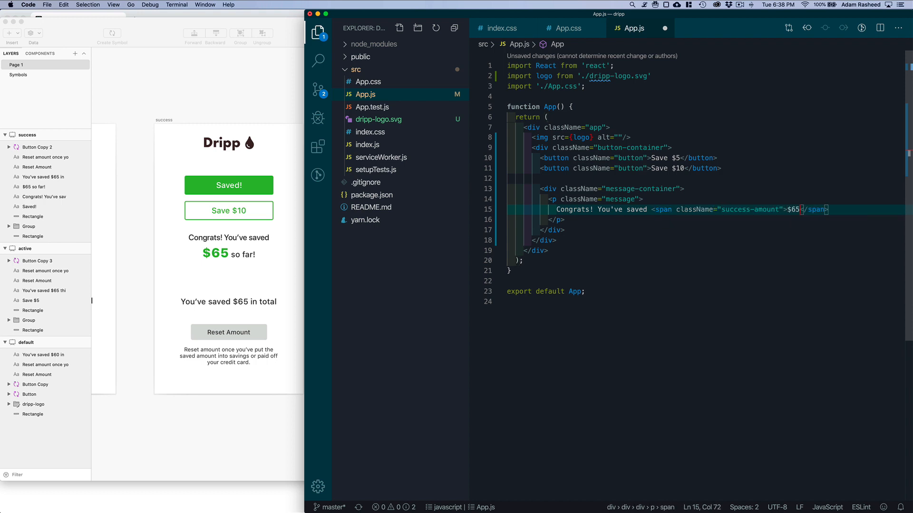
pyautogui.write('so far!')
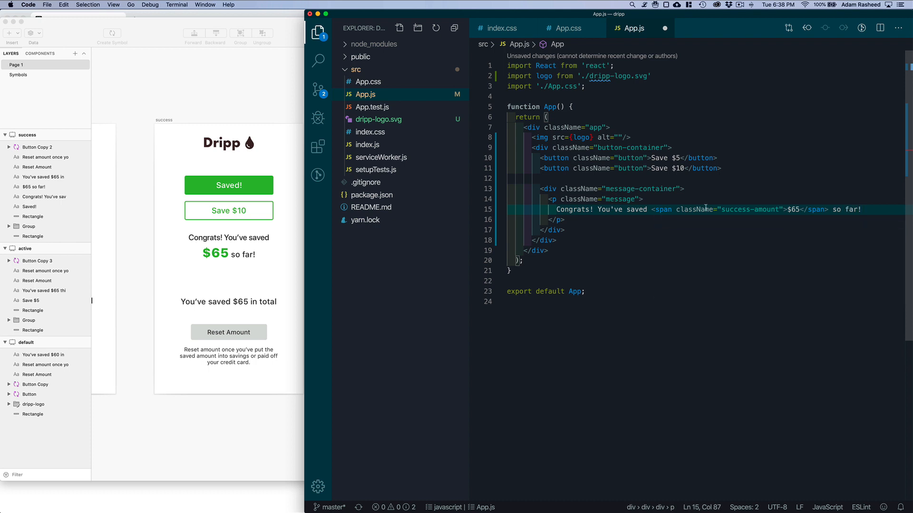
pyautogui.click(564, 230)
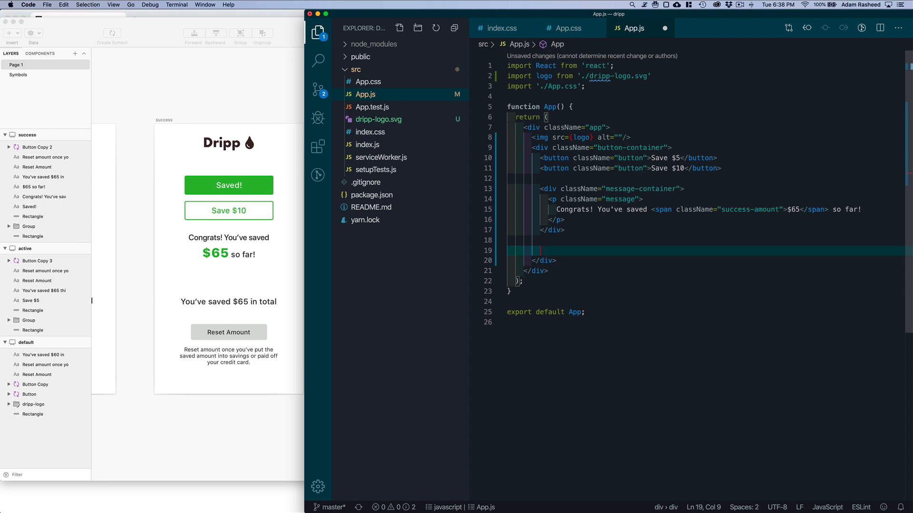
# Step: Add a total-count paragraph reading You've saved $65 so far
pyautogui.write('.')
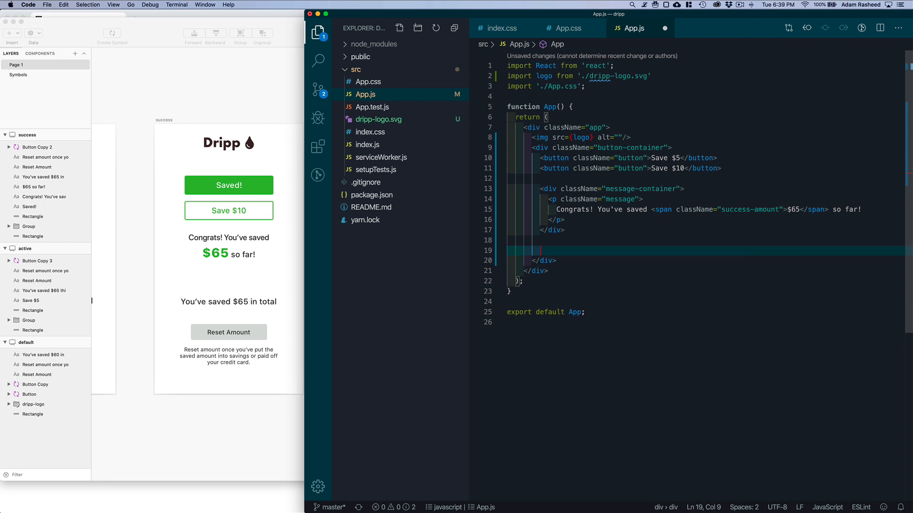
pyautogui.write('p.')
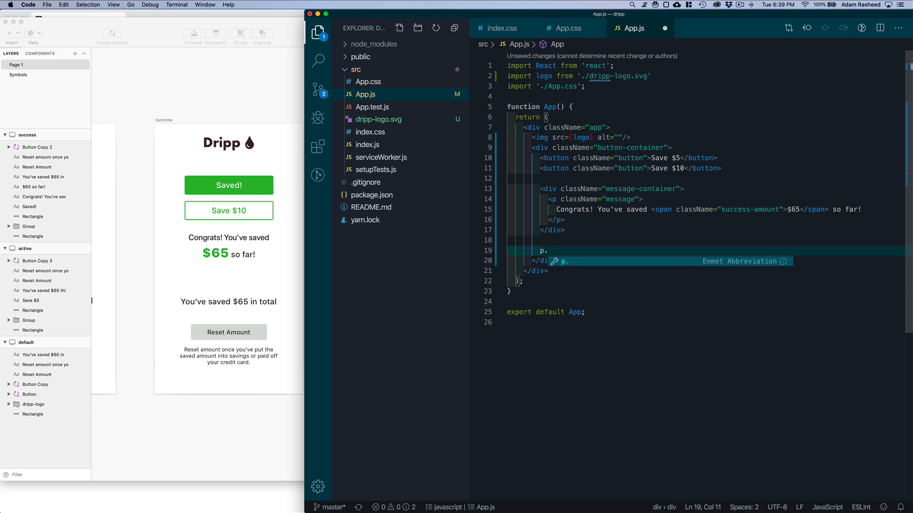
pyautogui.write('.total-count">You\'ve</p>')
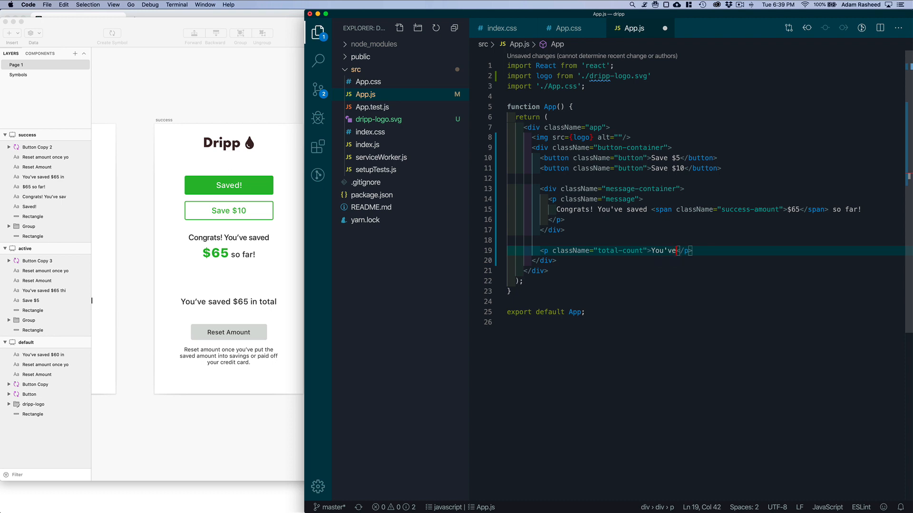
pyautogui.write('s')
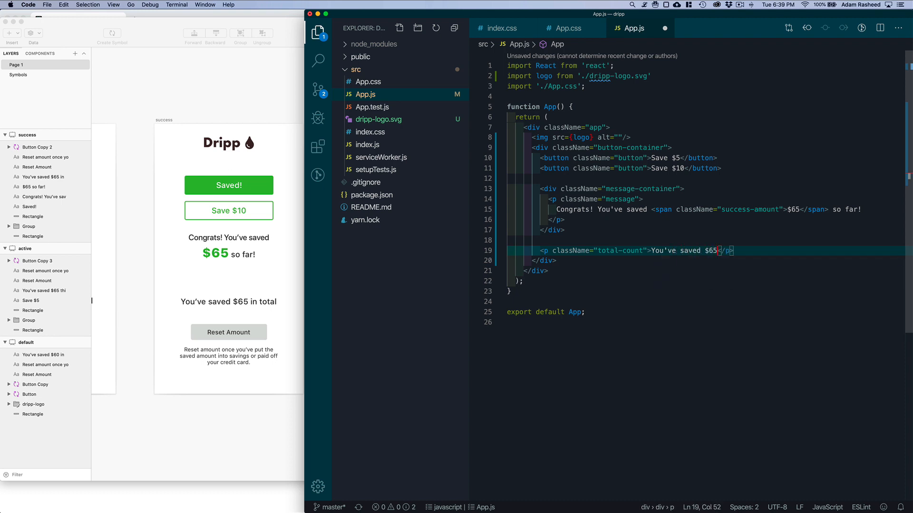
pyautogui.write('so far.')
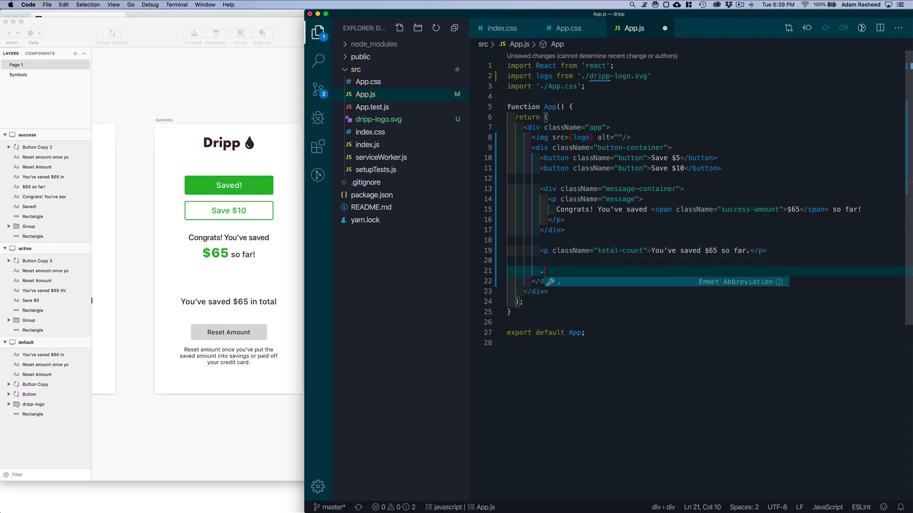
# Step: Add a reset-container div holding an empty button with class button, fixing the typo
pyautogui.write('.reset')
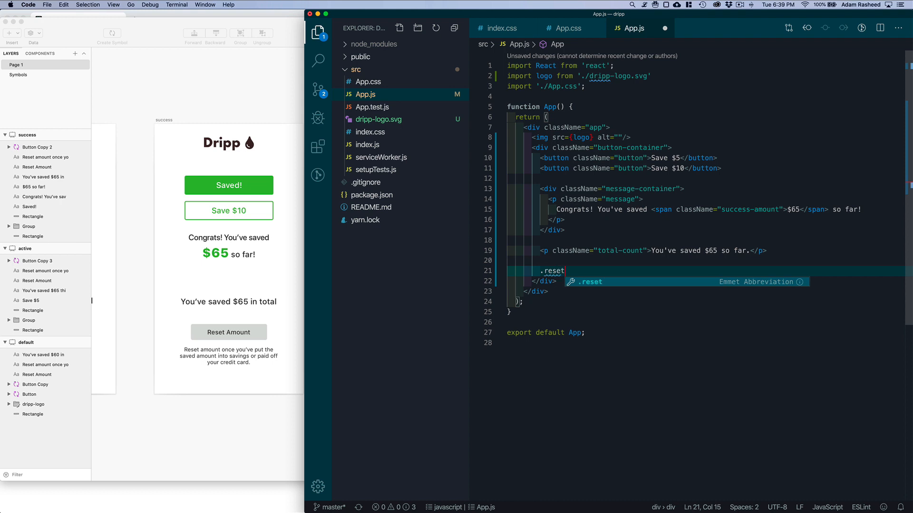
pyautogui.write('-container">')
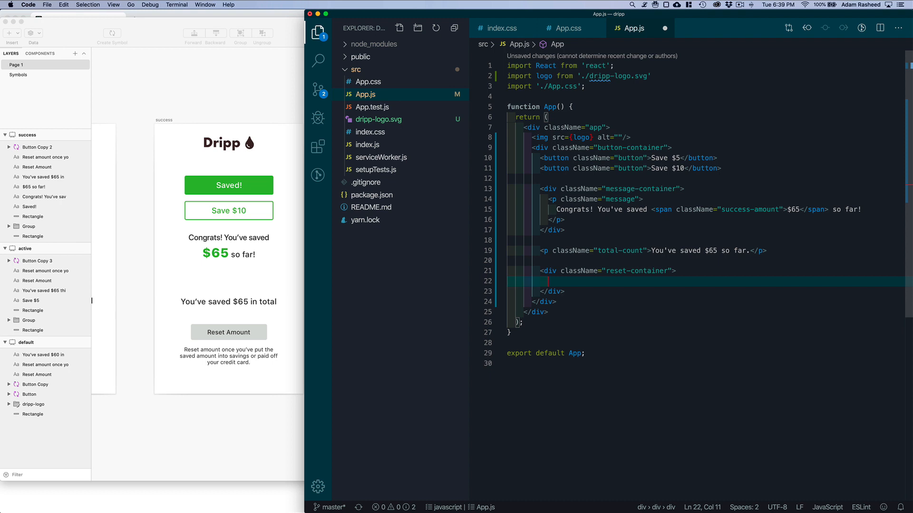
pyautogui.write('button.')
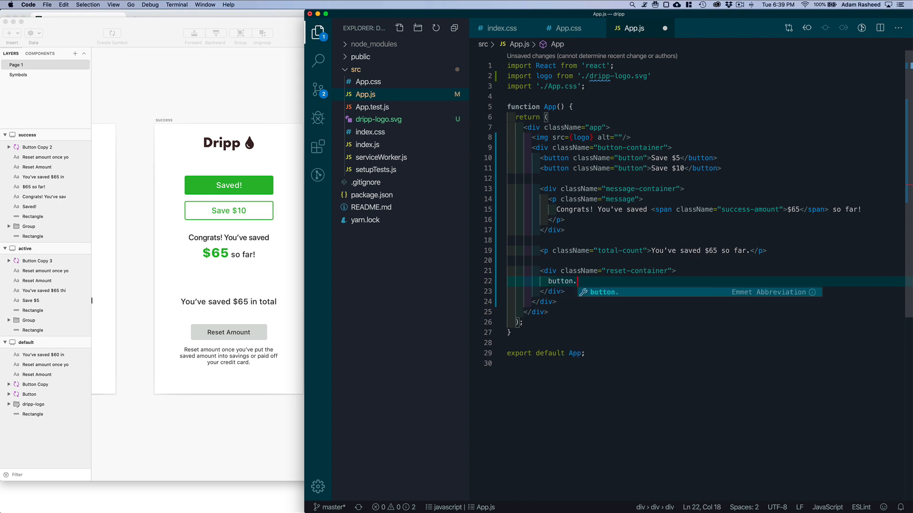
pyautogui.write('.buton')
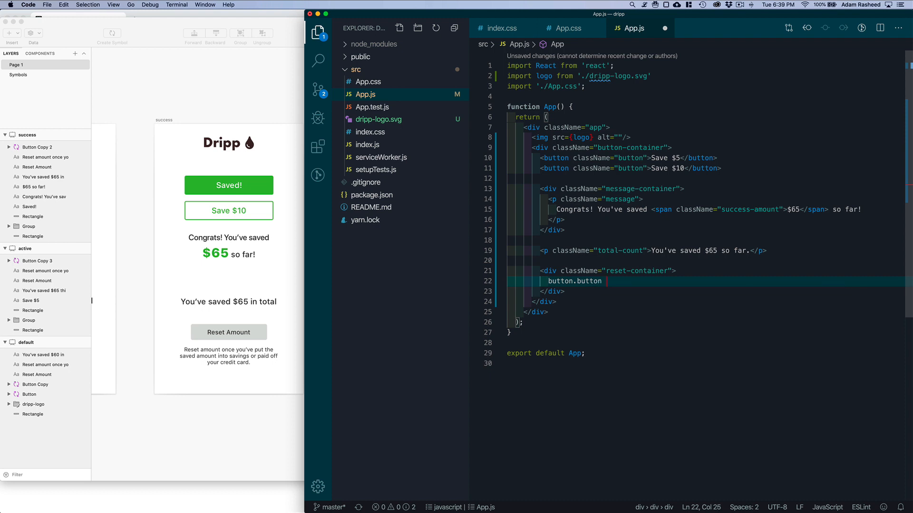
pyautogui.write('.')
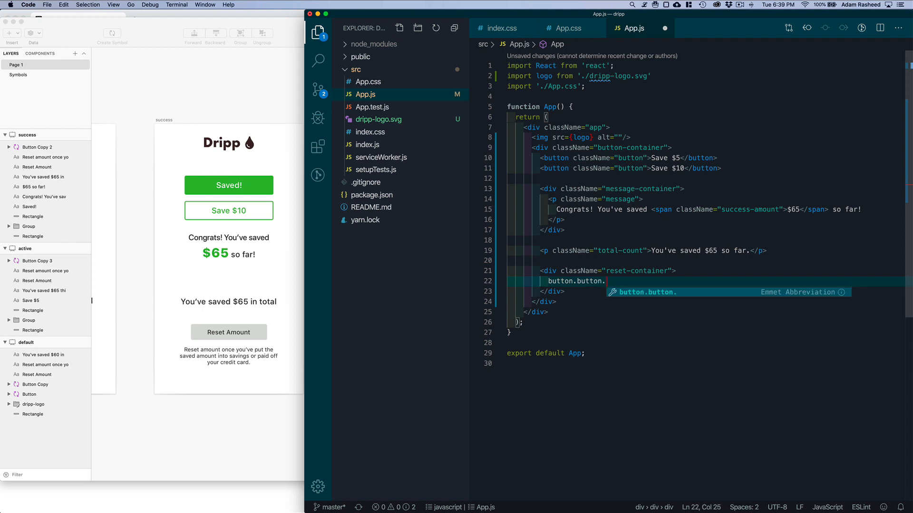
pyautogui.write('buon')
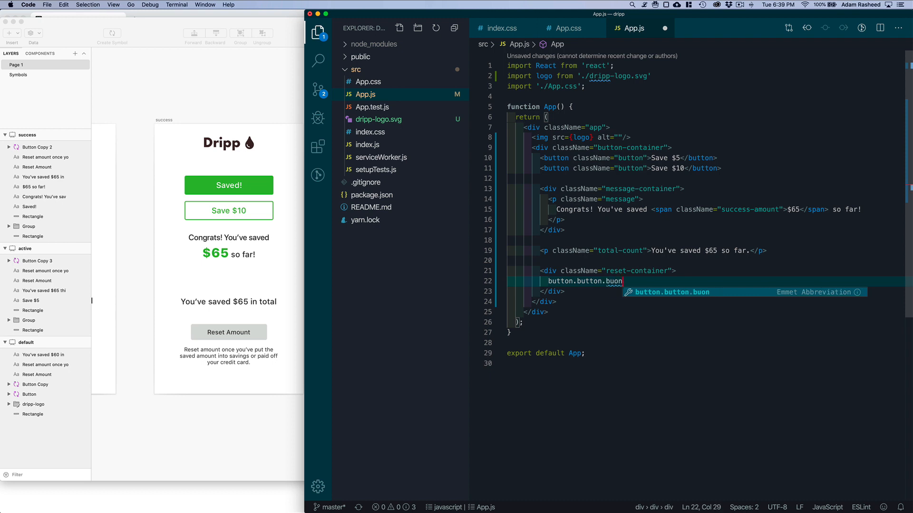
pyautogui.press('Backspace')
pyautogui.write('tton')
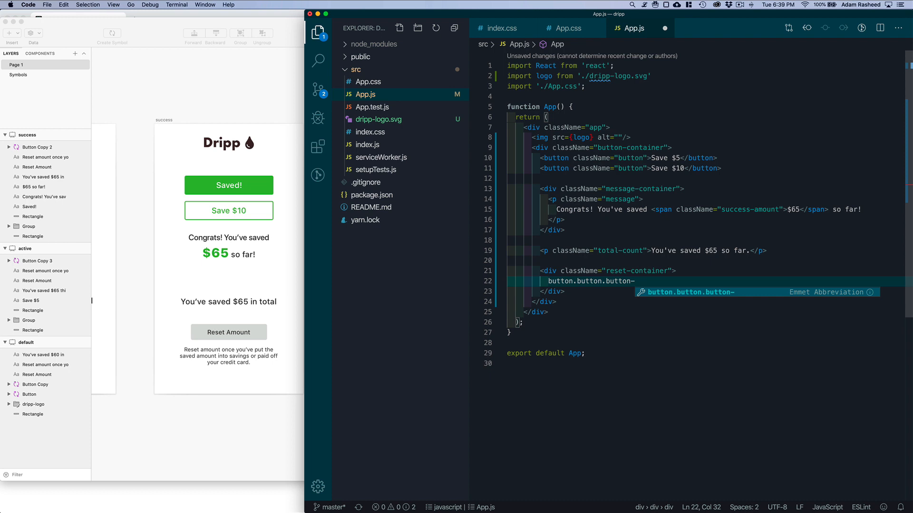
pyautogui.write('-seconda')
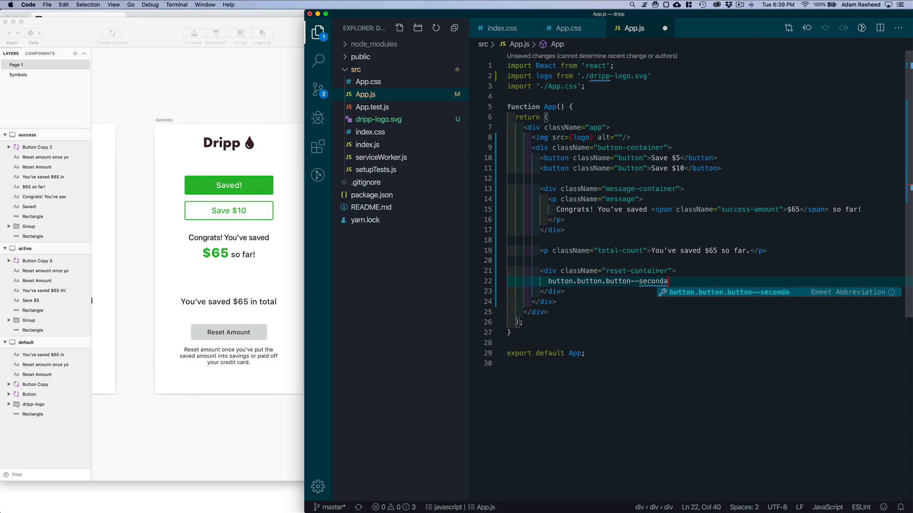
pyautogui.press('Backspace')
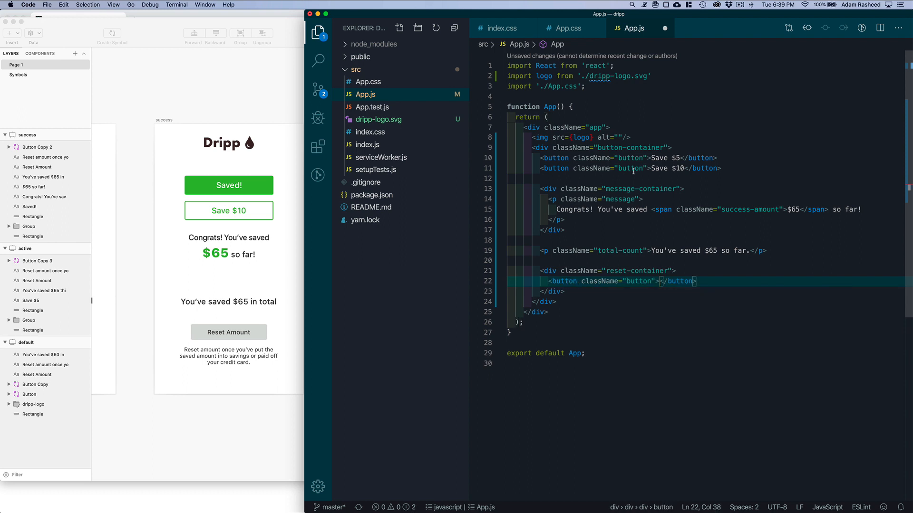
pyautogui.click(647, 158)
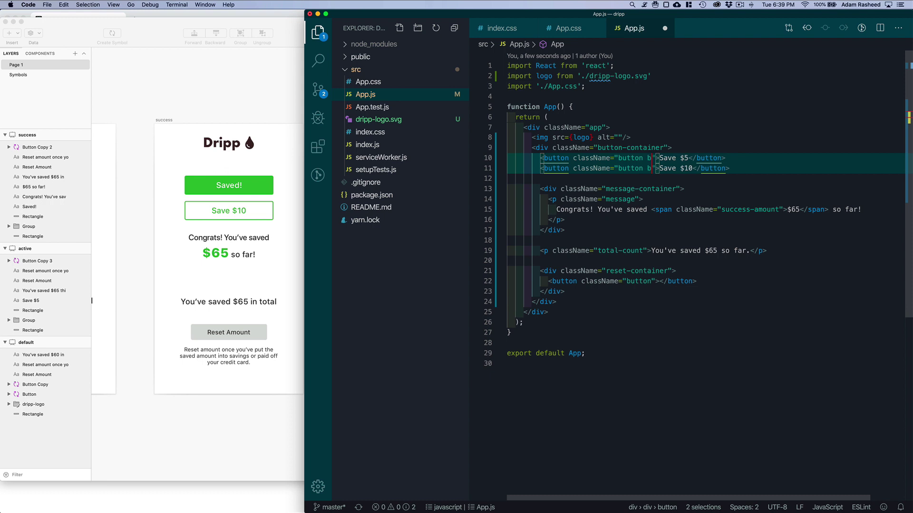
# Step: Give both Save buttons the extra class button--primary with a multi-cursor edit
pyautogui.write('button--primary')
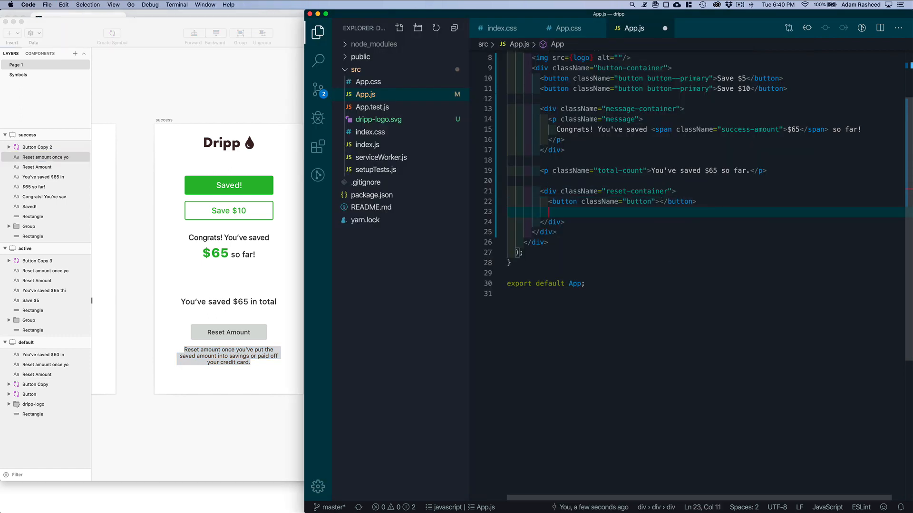
# Step: Add a p.small disclaimer: Reset amount once you've put the saved amount into savings or paid off your credit card
pyautogui.write('p.smal')
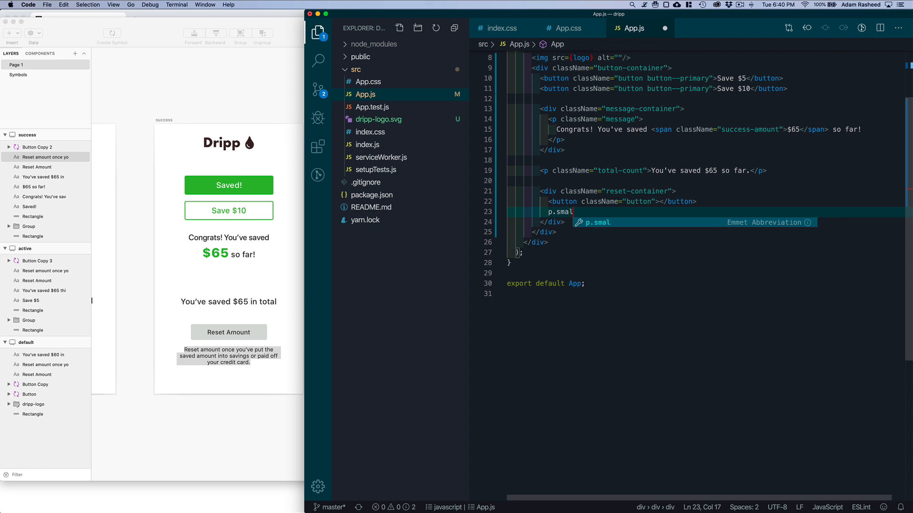
pyautogui.write('l')
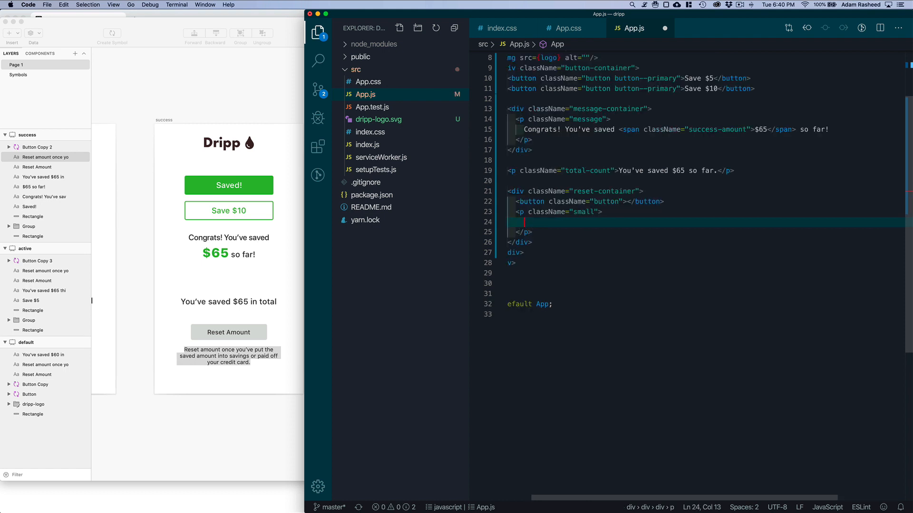
pyautogui.write("Reset amount once you've put the saved amount into savings or paid off your credit card.")
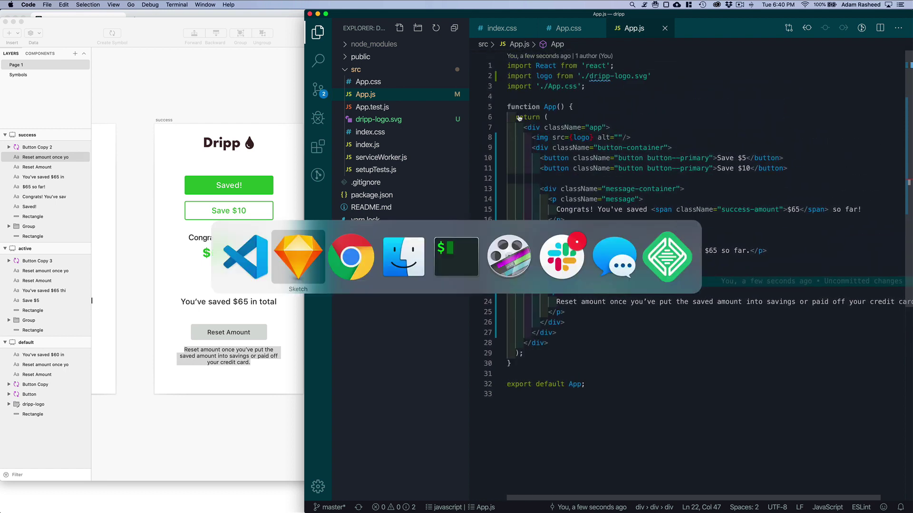
# Step: Preview the unstyled Dripp page at localhost:3000 in Chrome
pyautogui.click(351, 256)
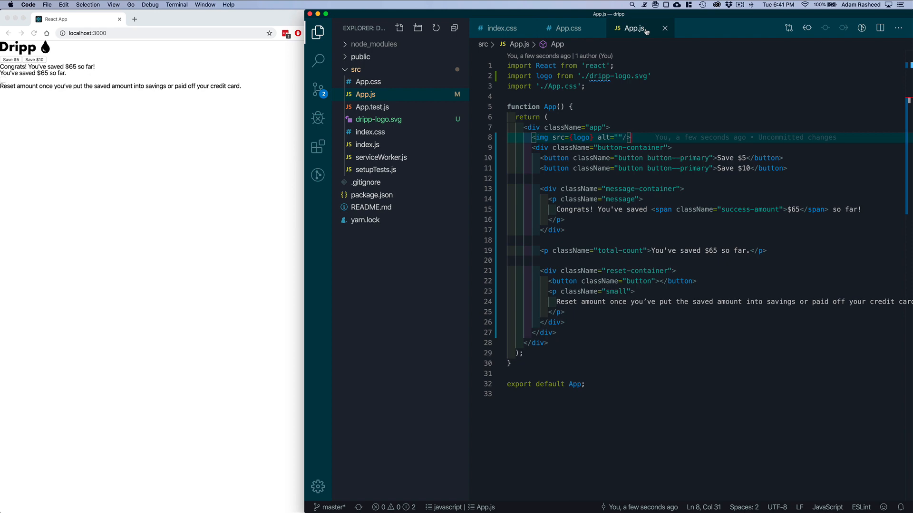
pyautogui.moveTo(666, 47)
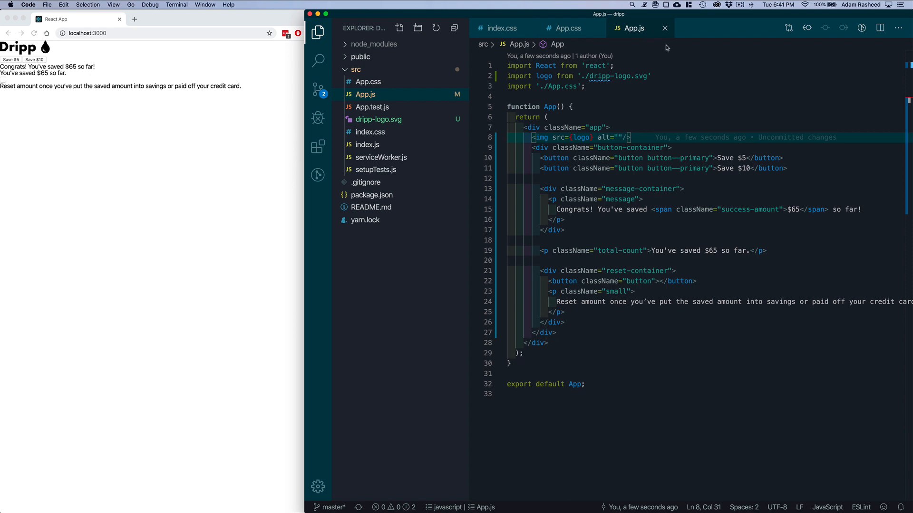